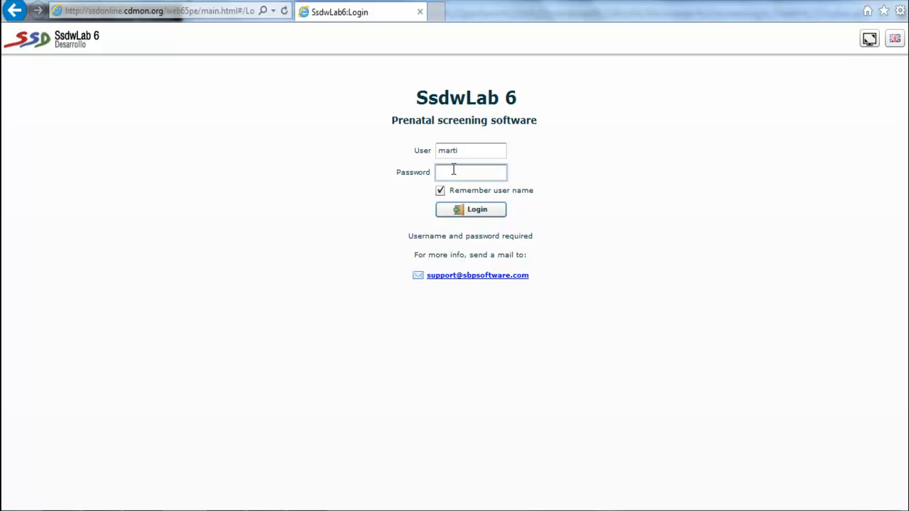
- Log in to SsdwLab 6 with the password
{"action": "type", "text": "*"}
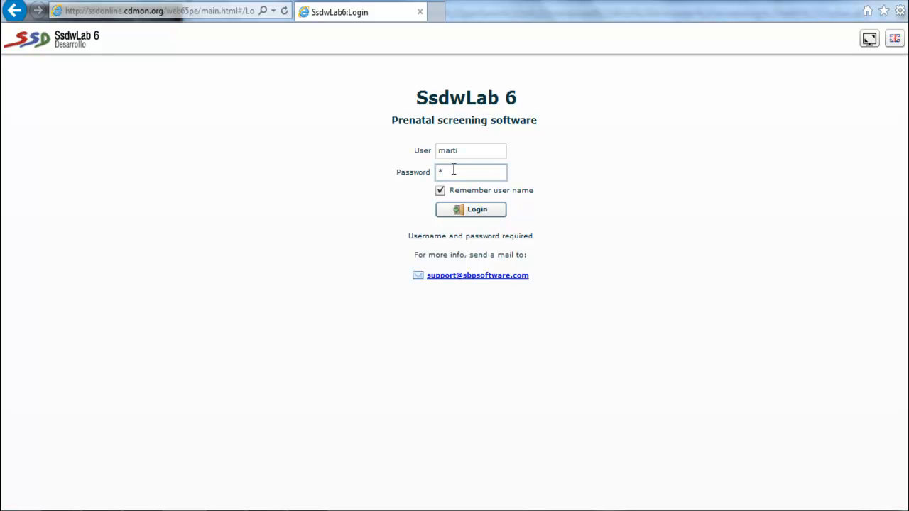
{"action": "key", "text": "Backspace"}
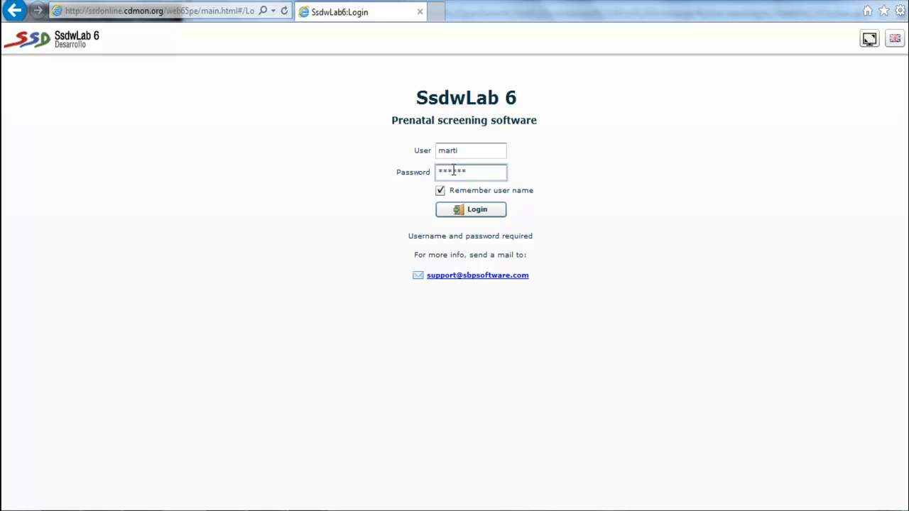
{"action": "left_click", "coordinate": [470, 209]}
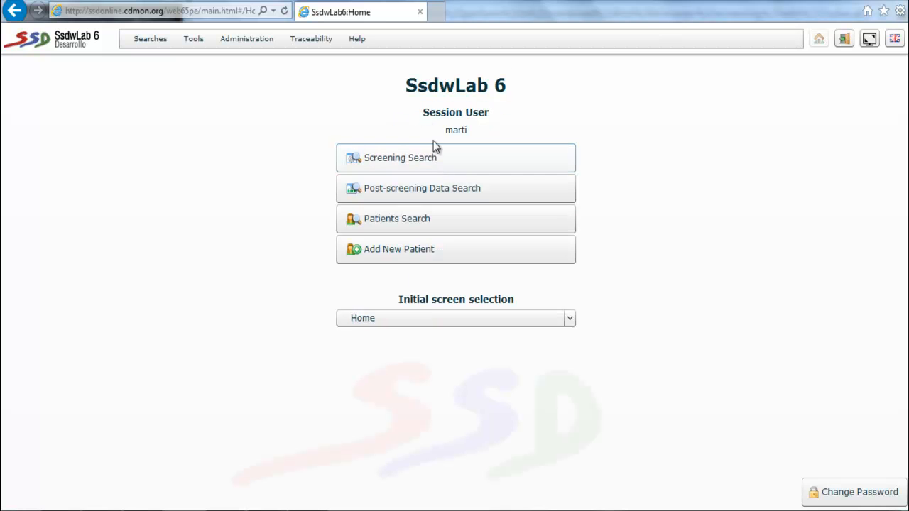
- Start a new patient named PROVAS, TEST with PIC 34567
{"action": "left_click", "coordinate": [400, 158]}
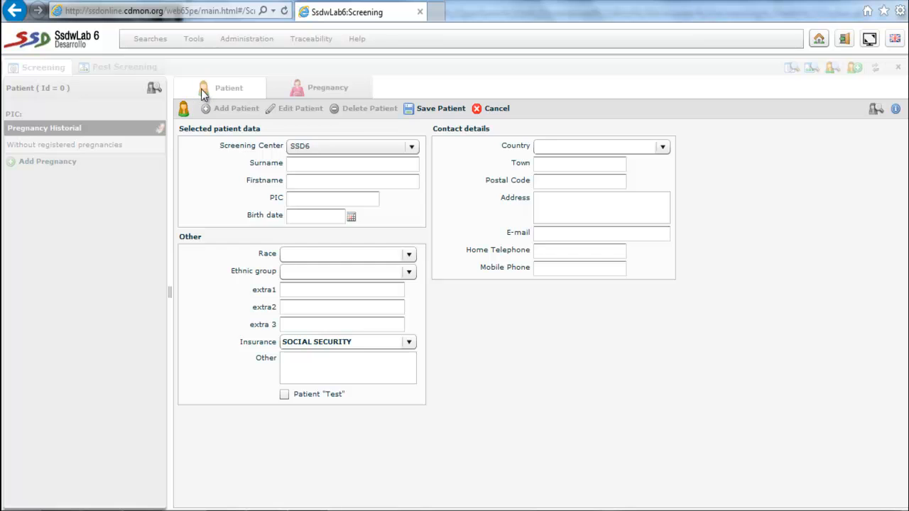
{"action": "mouse_move", "coordinate": [206, 110]}
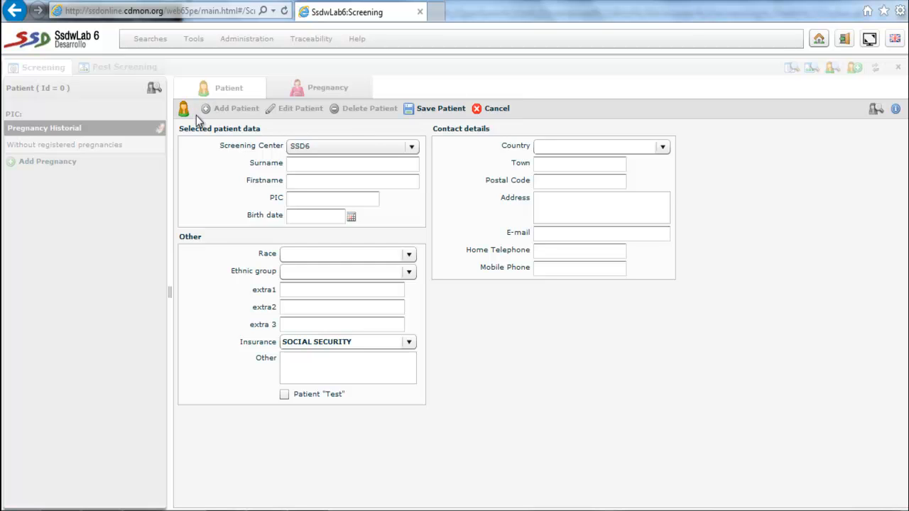
{"action": "mouse_move", "coordinate": [369, 108]}
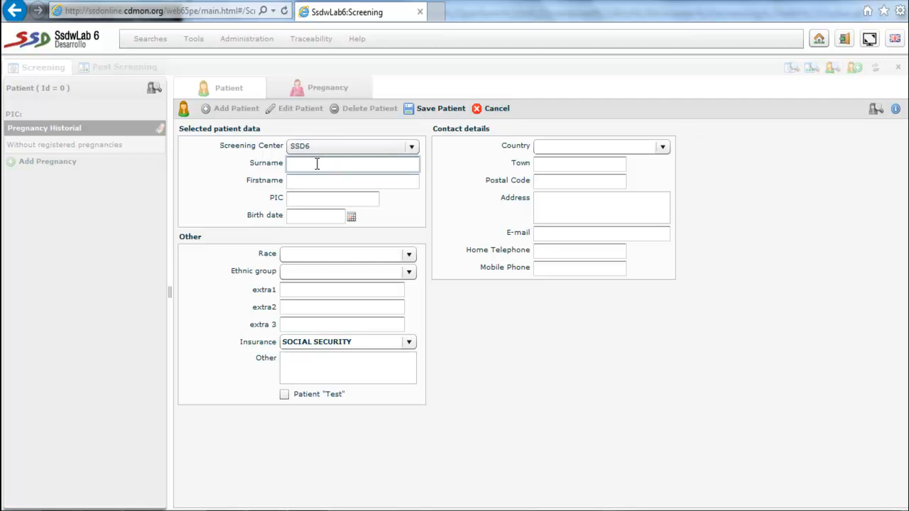
{"action": "type", "text": "PROVA3"}
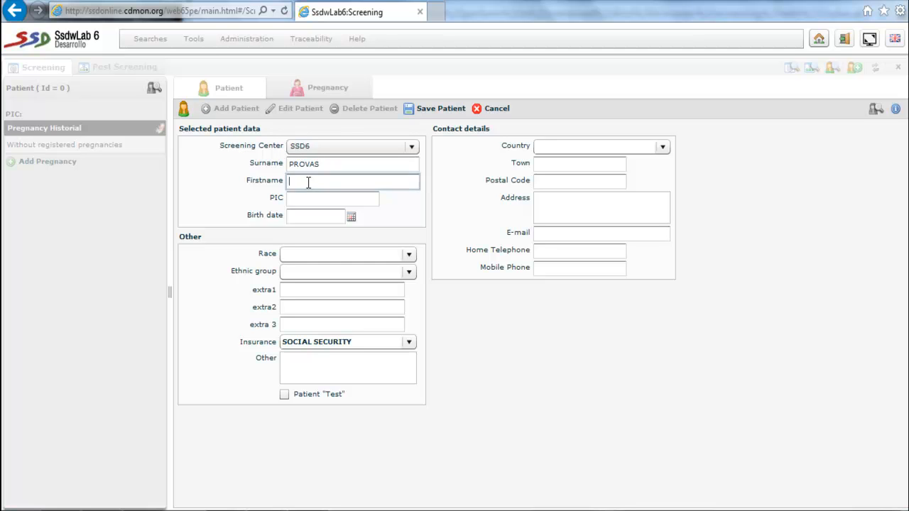
{"action": "type", "text": "TEST"}
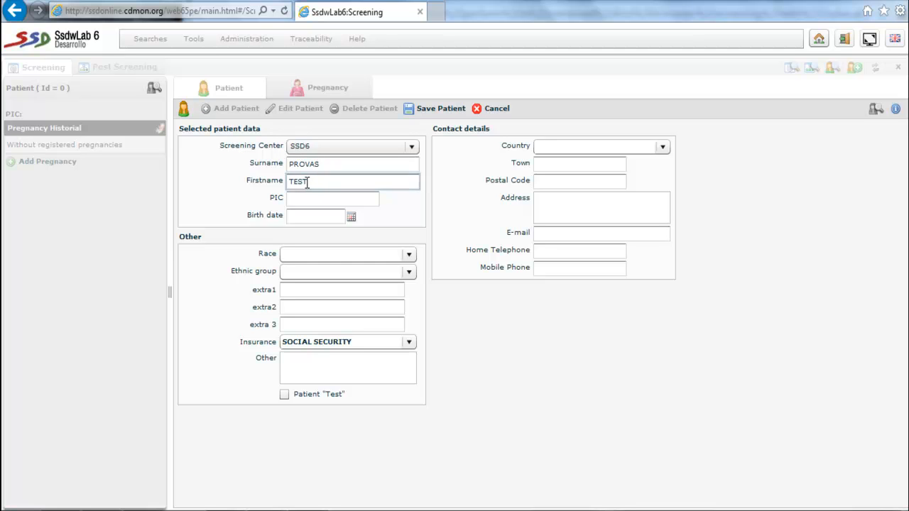
{"action": "left_click", "coordinate": [333, 198]}
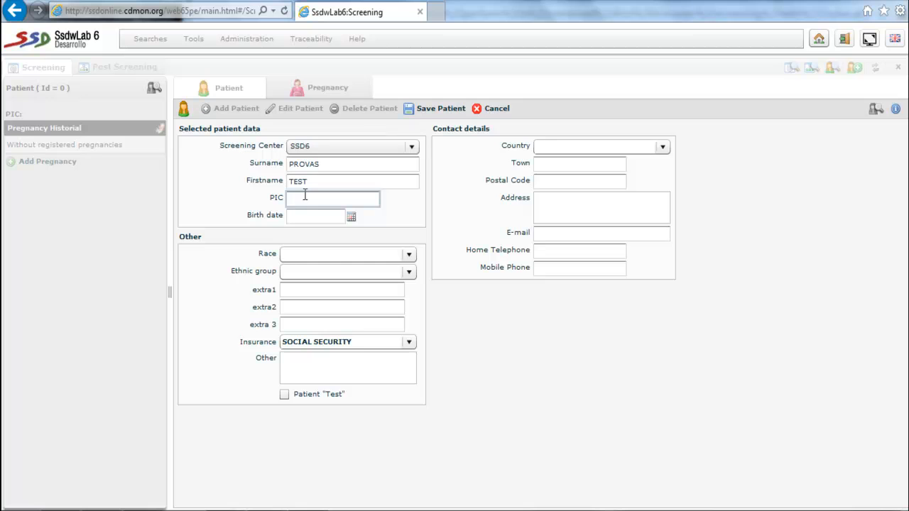
{"action": "type", "text": "3"}
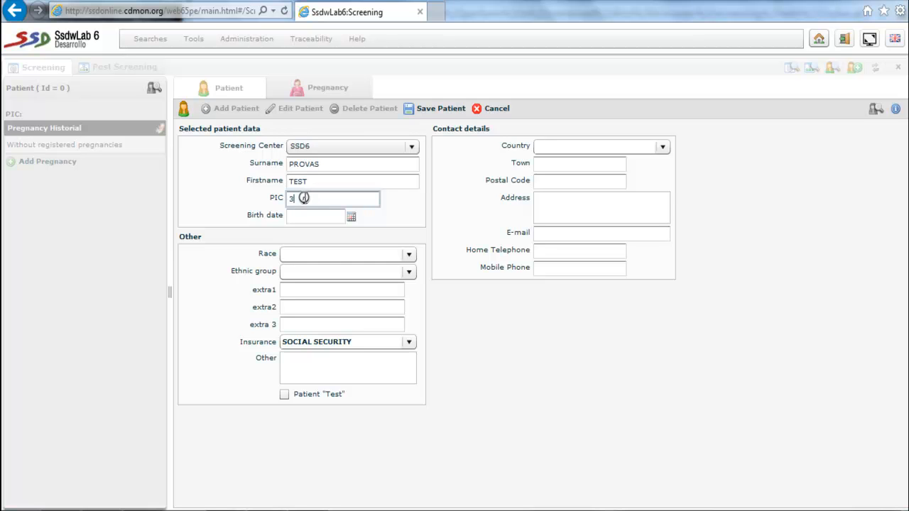
{"action": "type", "text": "4567"}
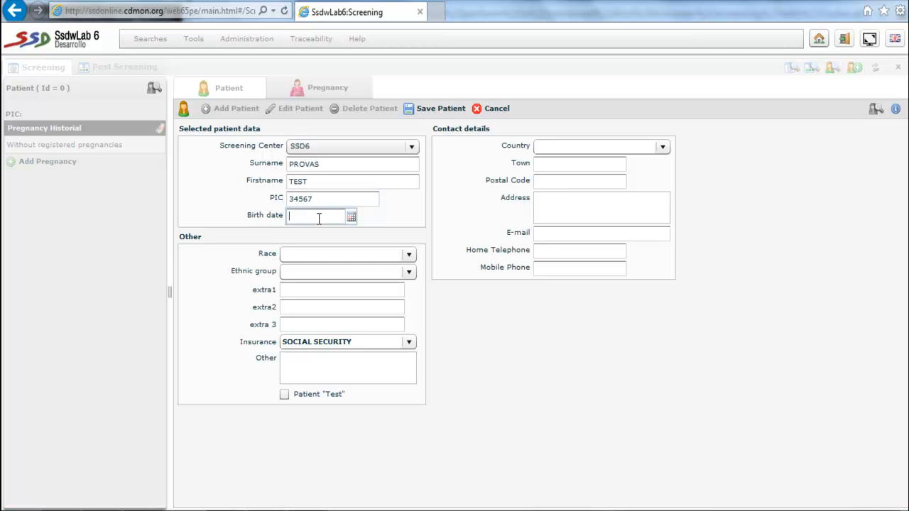
- Enter birth date 12/09/1982, set race to BLACK, and mark as test patient
{"action": "type", "text": "12/09"}
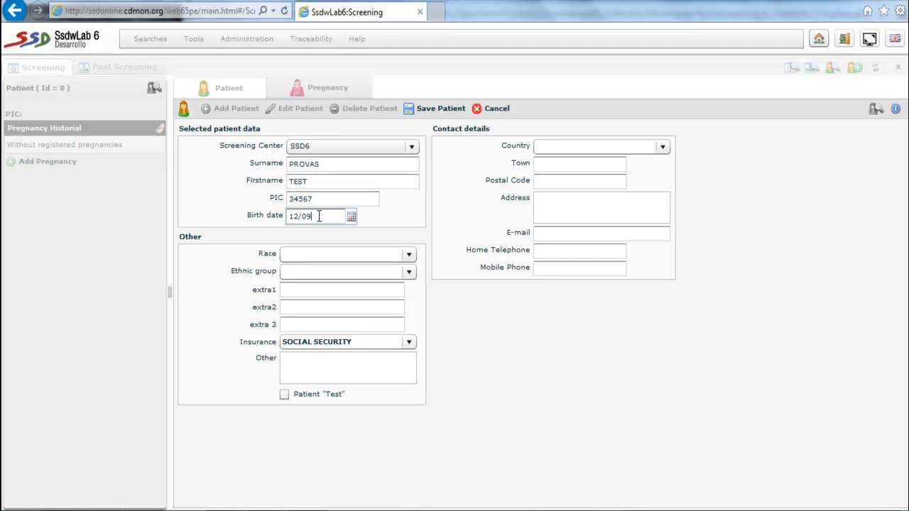
{"action": "type", "text": "1982"}
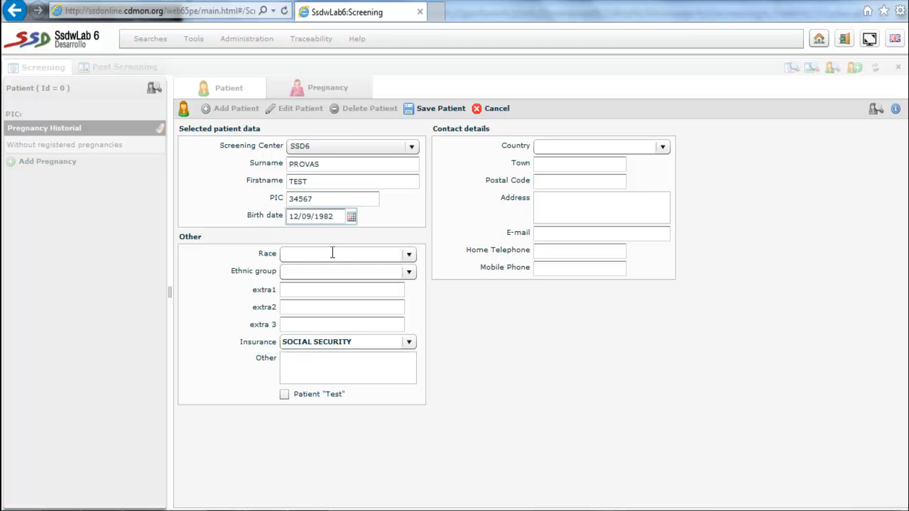
{"action": "left_click", "coordinate": [348, 254]}
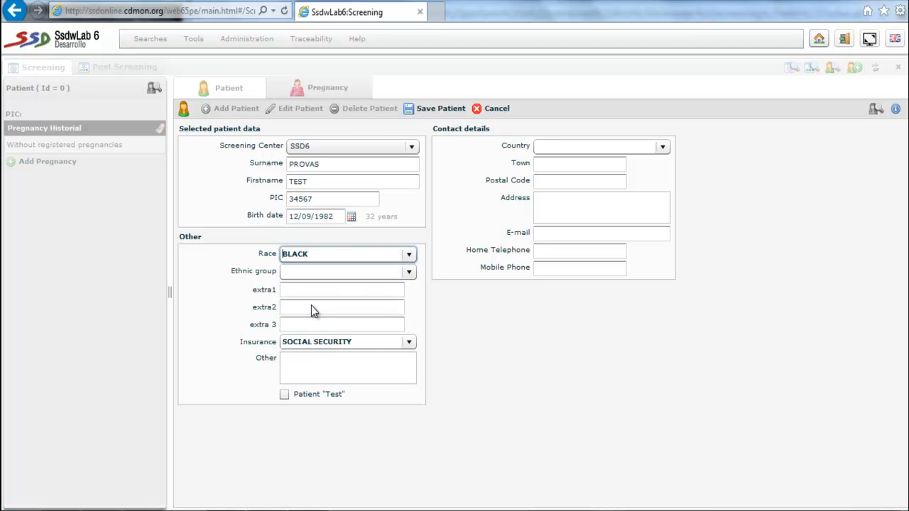
{"action": "mouse_move", "coordinate": [347, 324]}
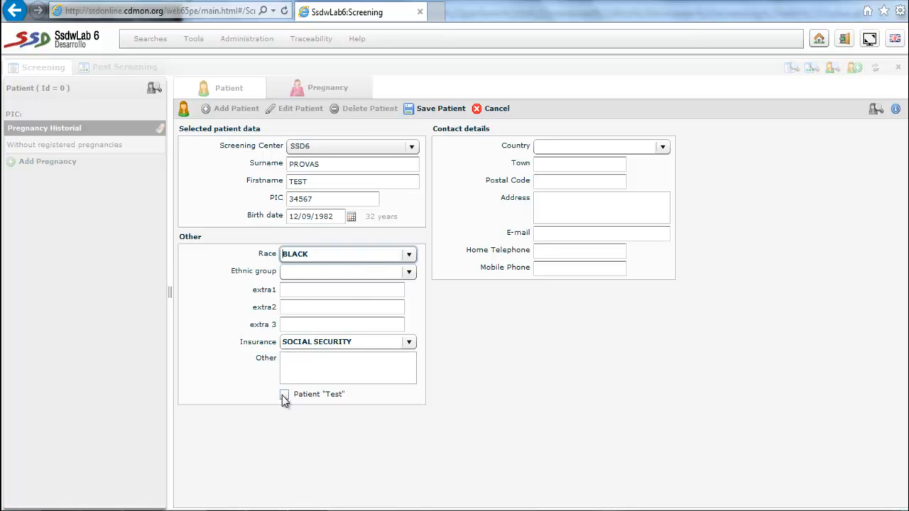
{"action": "left_click", "coordinate": [285, 394]}
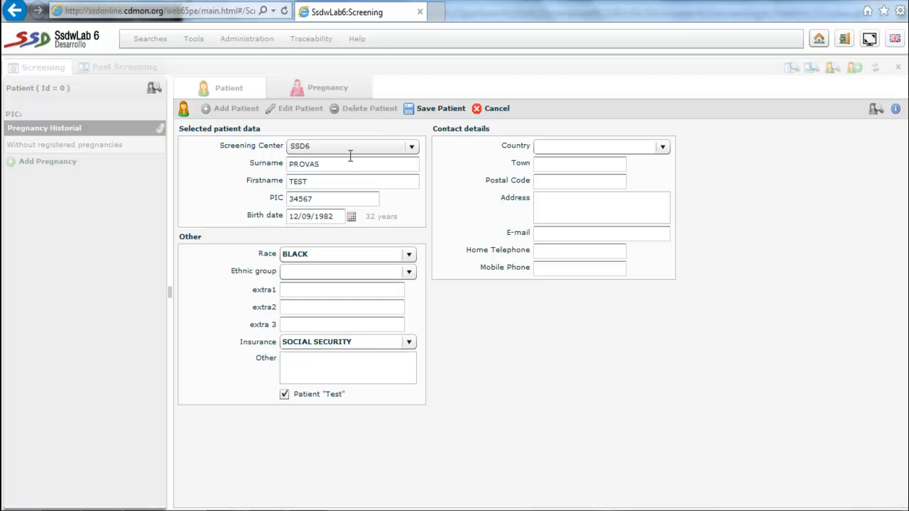
- Save patient PROVAS, TEST as record 108
{"action": "left_click", "coordinate": [440, 108]}
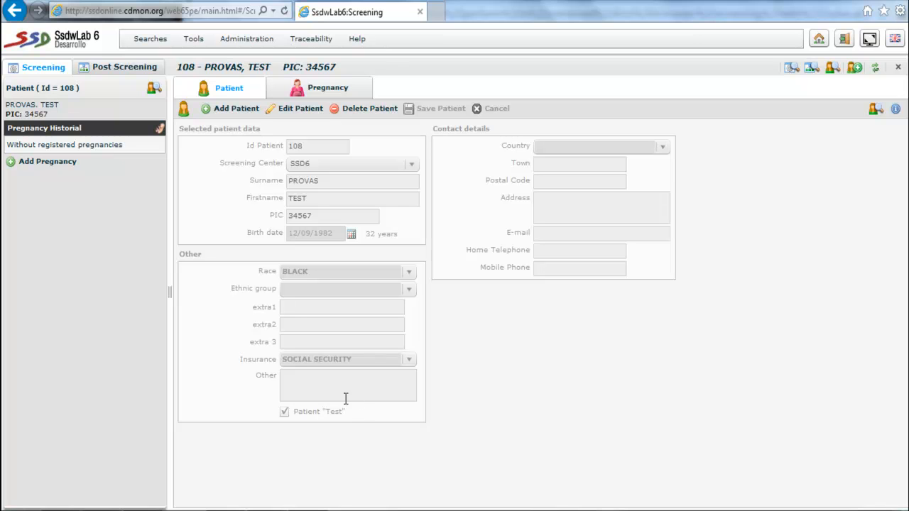
{"action": "mouse_move", "coordinate": [474, 256]}
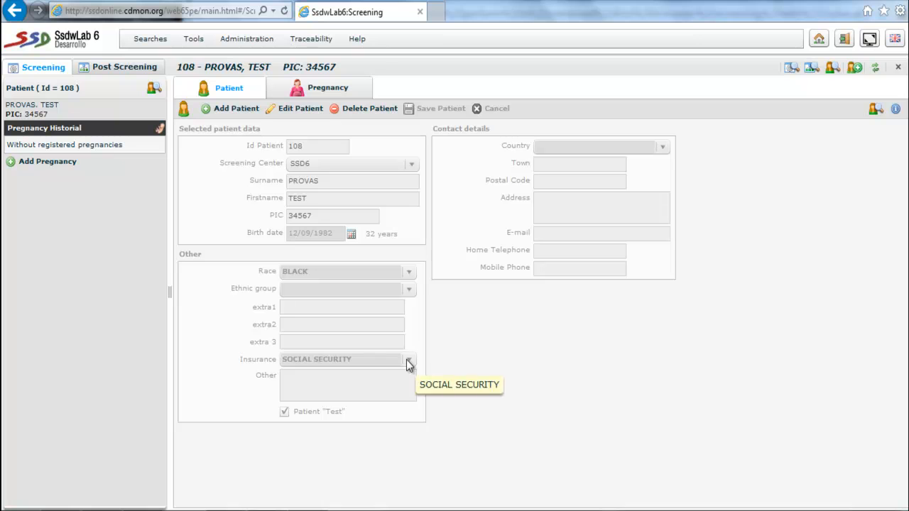
{"action": "mouse_move", "coordinate": [298, 412]}
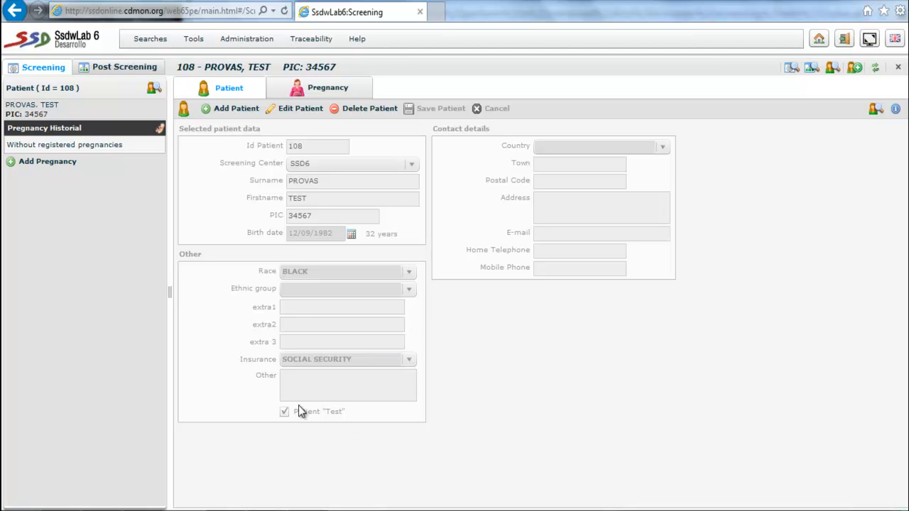
{"action": "mouse_move", "coordinate": [441, 140]}
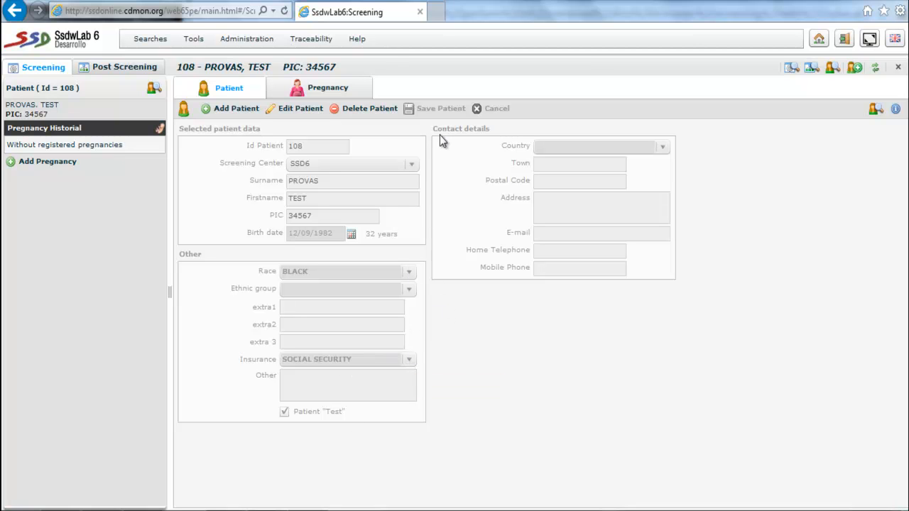
{"action": "mouse_move", "coordinate": [673, 179]}
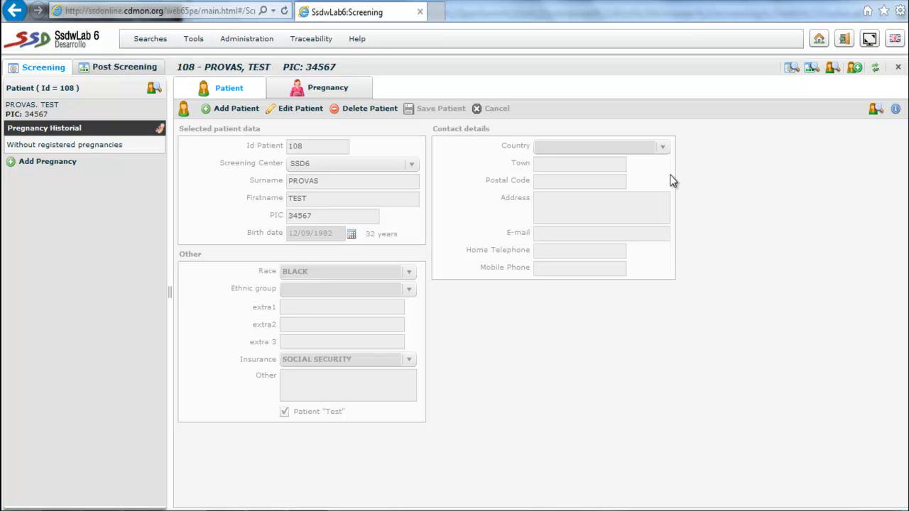
{"action": "mouse_move", "coordinate": [499, 132]}
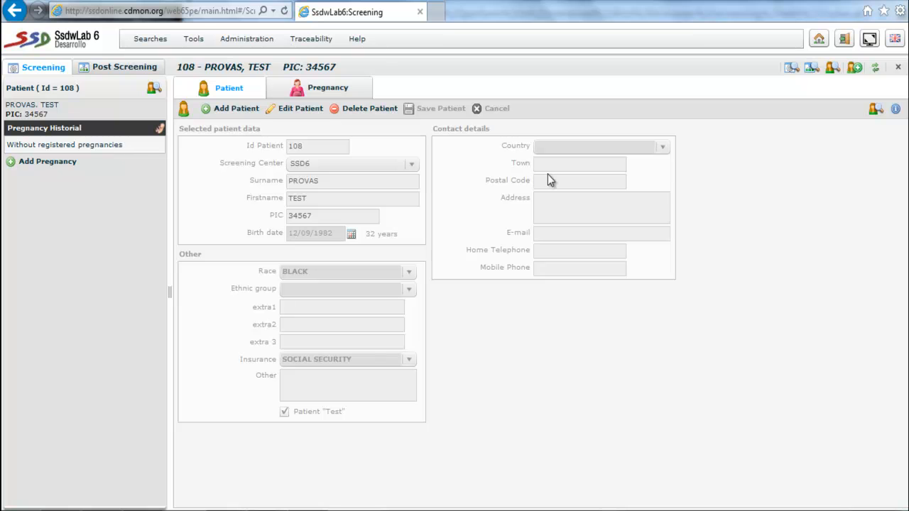
{"action": "mouse_move", "coordinate": [538, 272]}
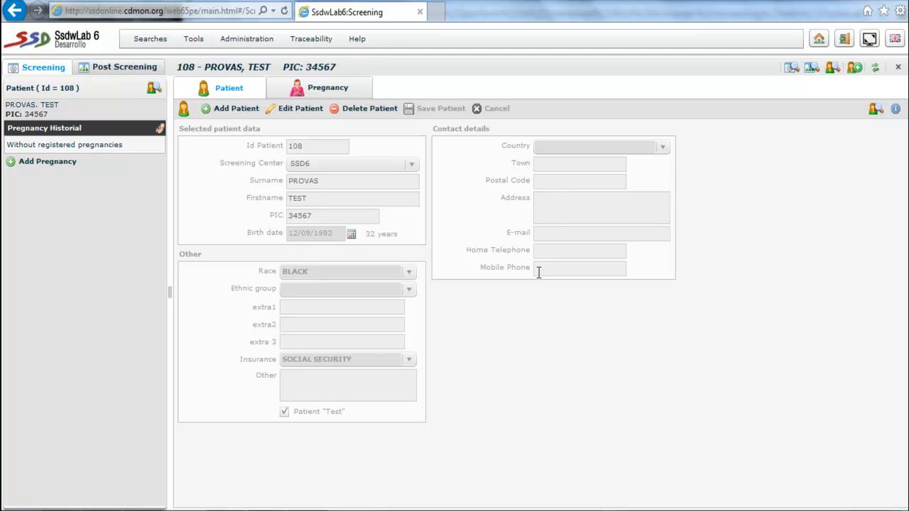
- Add a new pregnancy for patient 108 with mother's weight 73 kg
{"action": "left_click", "coordinate": [327, 87]}
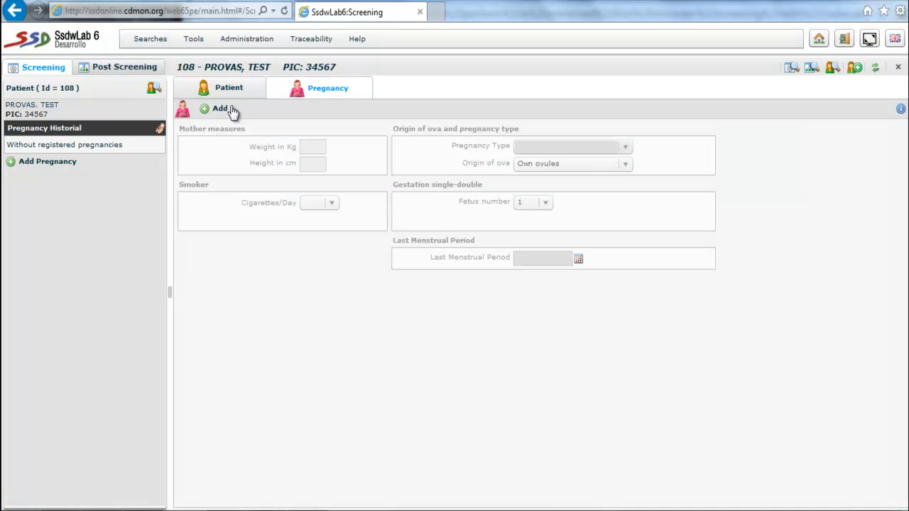
{"action": "left_click", "coordinate": [219, 108]}
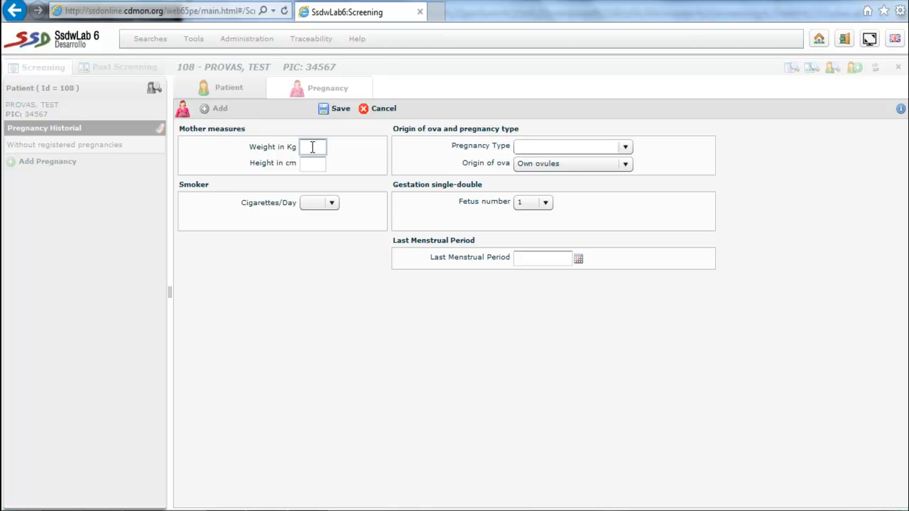
{"action": "left_click", "coordinate": [312, 162]}
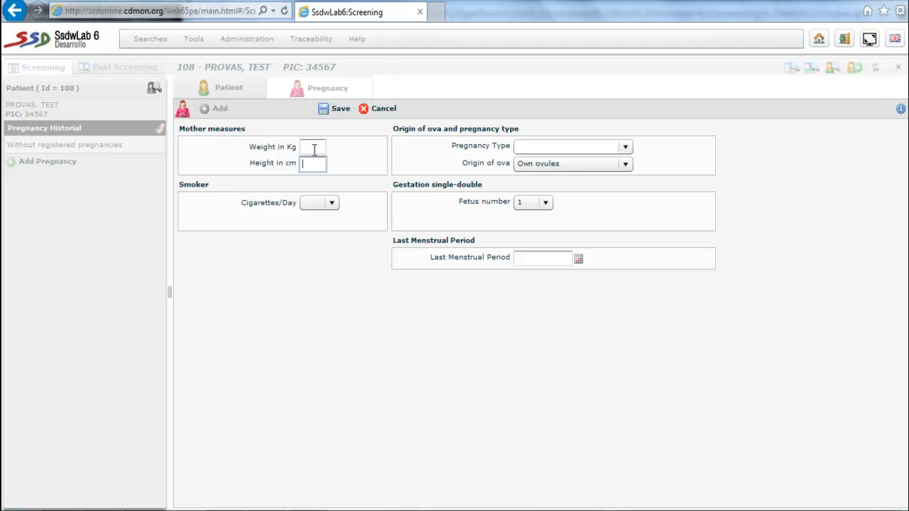
{"action": "type", "text": "7"}
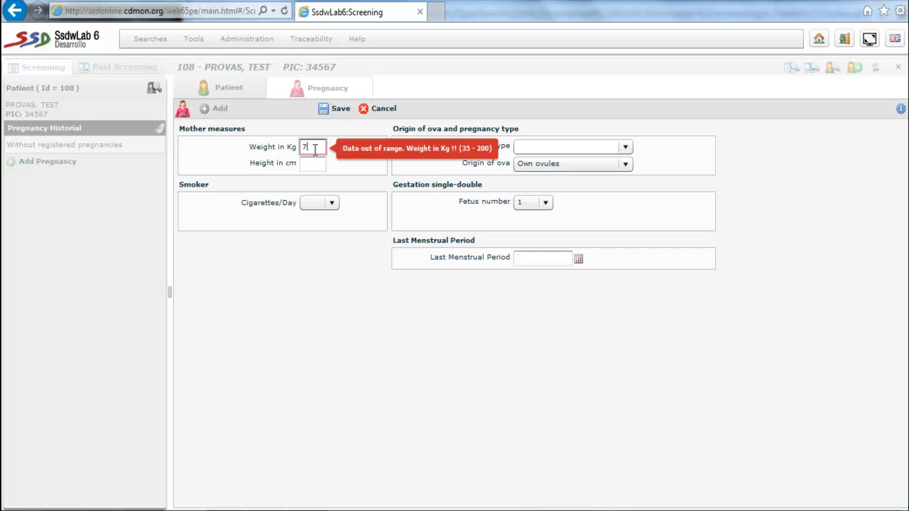
{"action": "type", "text": "3"}
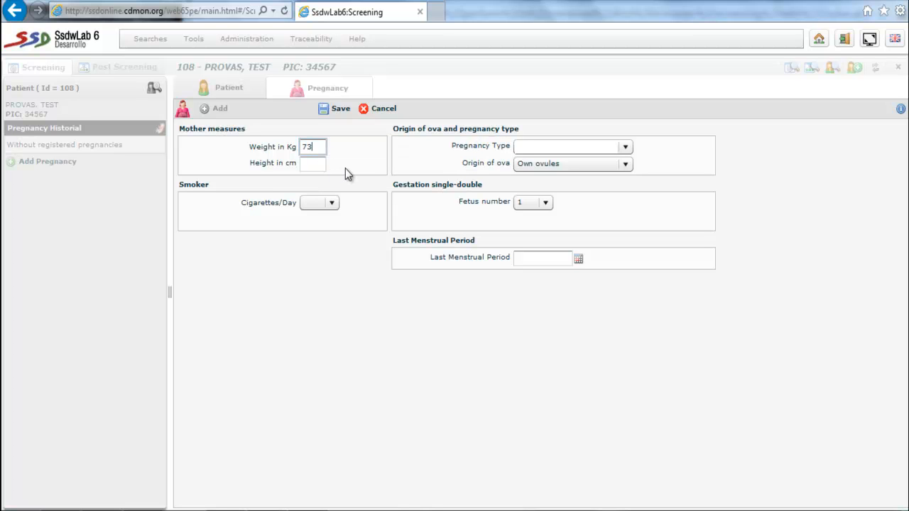
{"action": "mouse_move", "coordinate": [506, 153]}
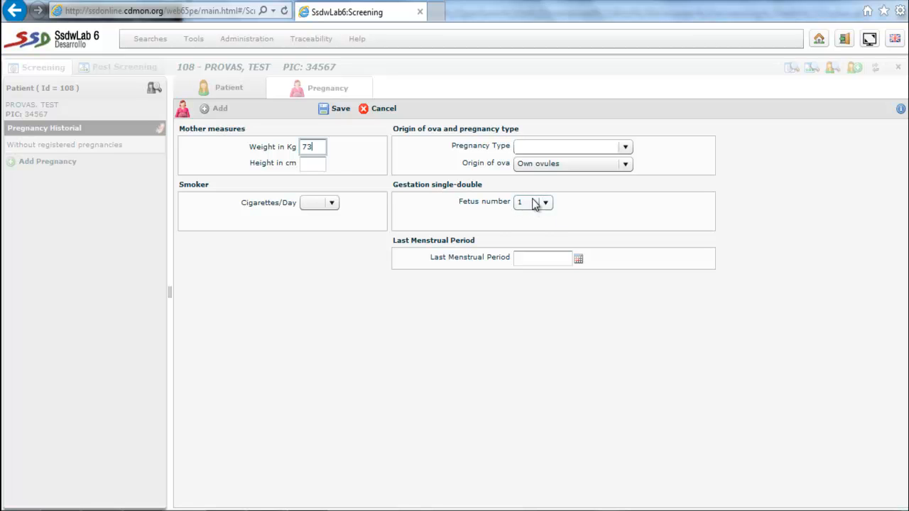
- Save the pregnancy and add a 05/12/2014 Combined First Trim. ROCHE 2014 screening
{"action": "left_click", "coordinate": [340, 108]}
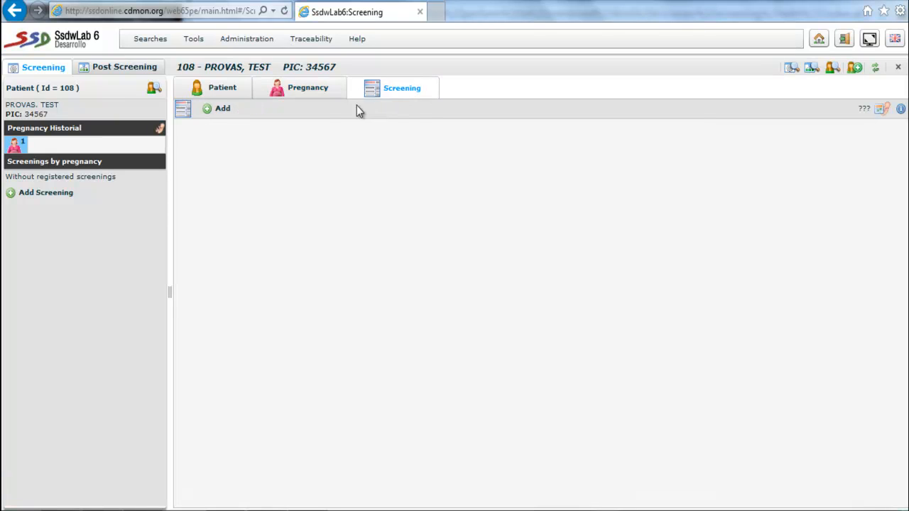
{"action": "left_click", "coordinate": [215, 108]}
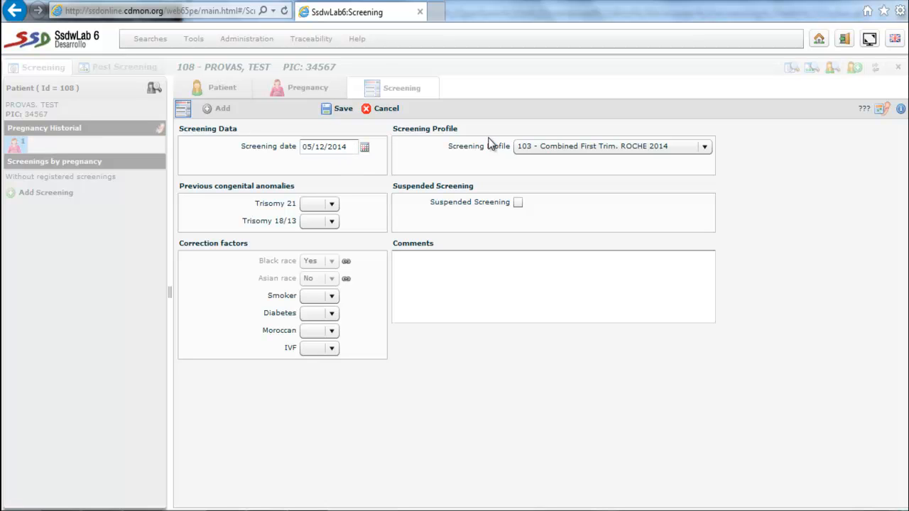
{"action": "mouse_move", "coordinate": [512, 154]}
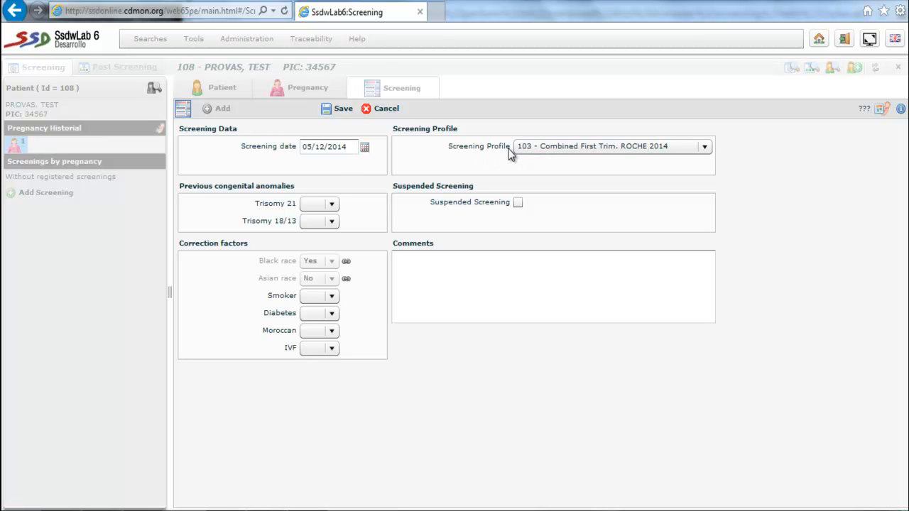
{"action": "mouse_move", "coordinate": [618, 155]}
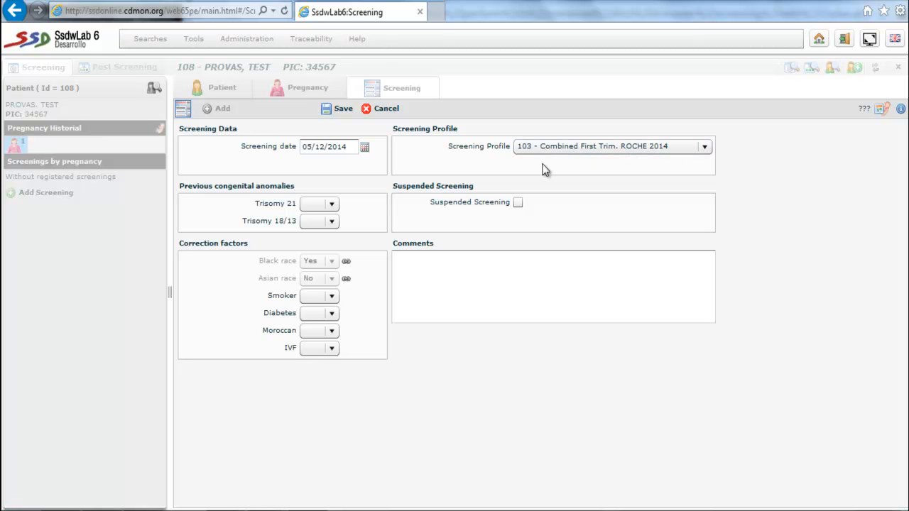
{"action": "mouse_move", "coordinate": [212, 204]}
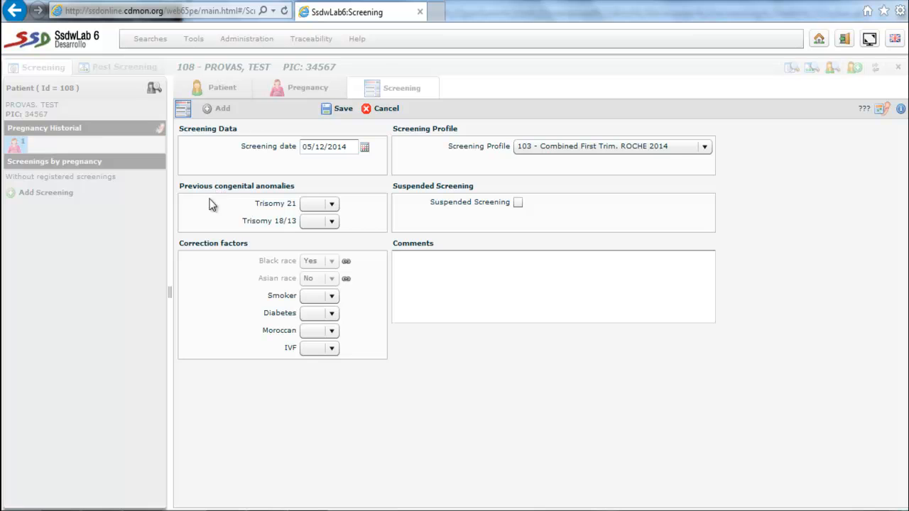
{"action": "mouse_move", "coordinate": [317, 192]}
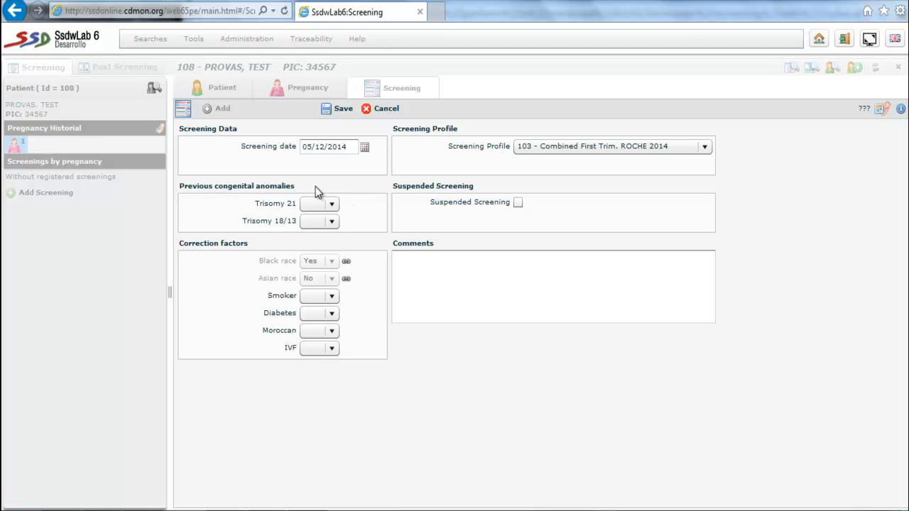
{"action": "mouse_move", "coordinate": [393, 338]}
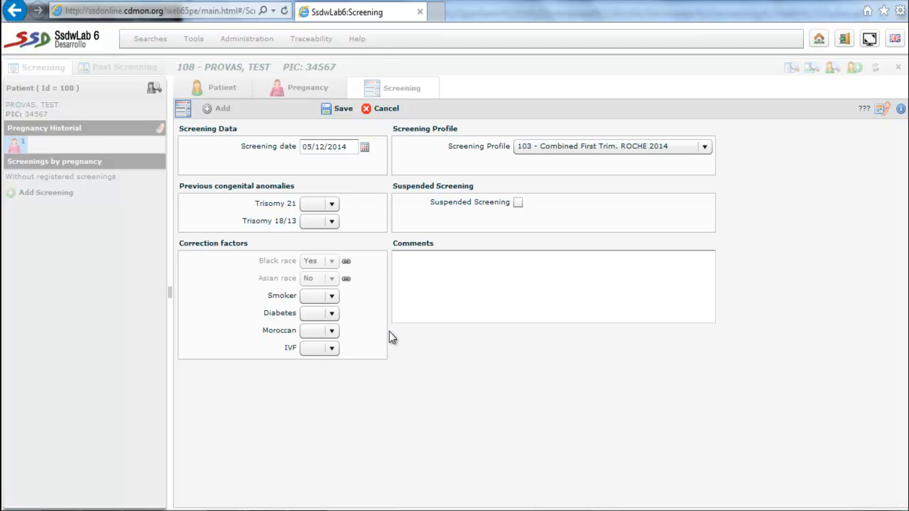
{"action": "mouse_move", "coordinate": [177, 254]}
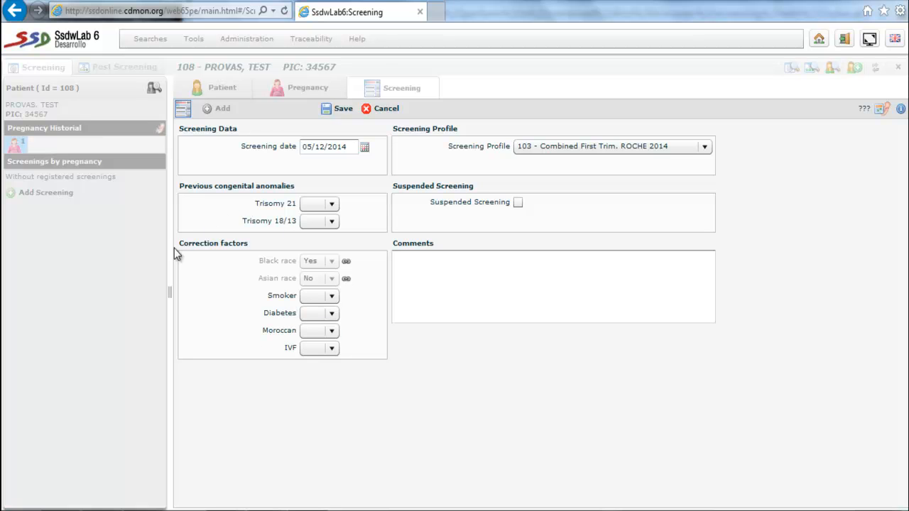
{"action": "mouse_move", "coordinate": [301, 267]}
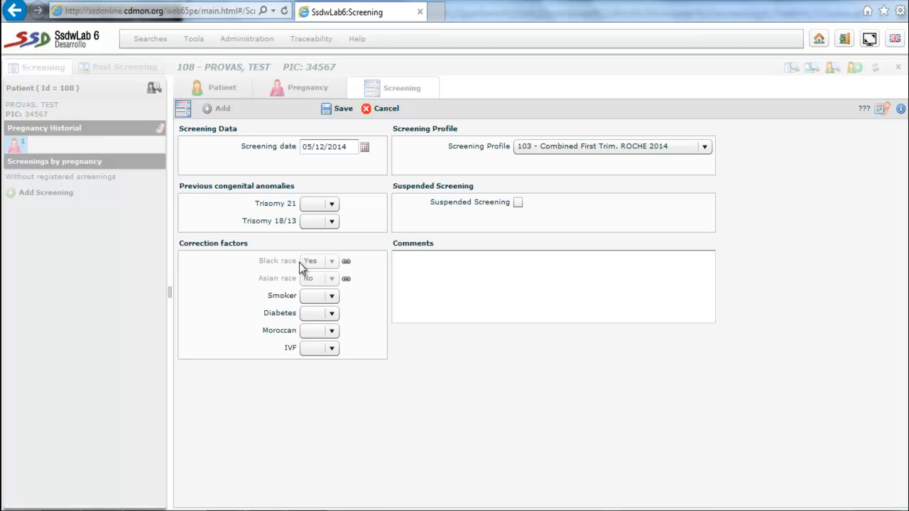
{"action": "mouse_move", "coordinate": [349, 128]}
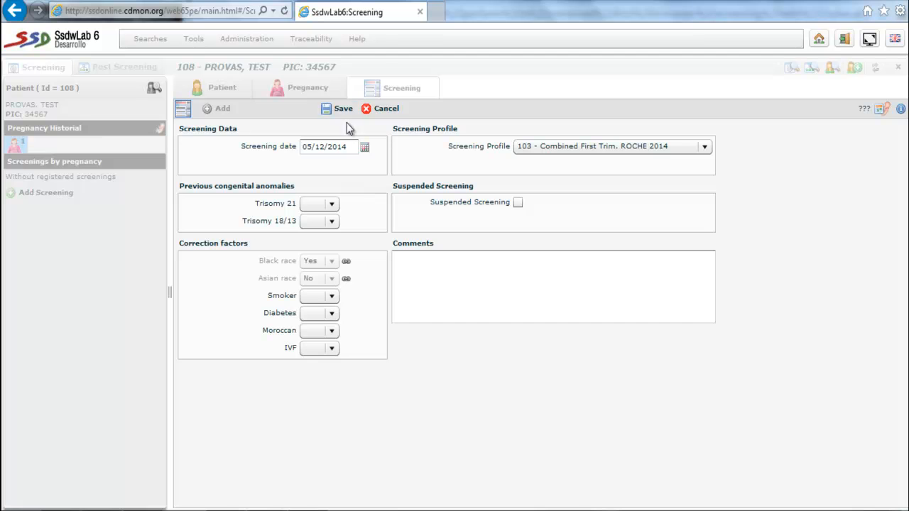
- Save the 05/12/2014 screening and make its blood test data editable
{"action": "left_click", "coordinate": [343, 108]}
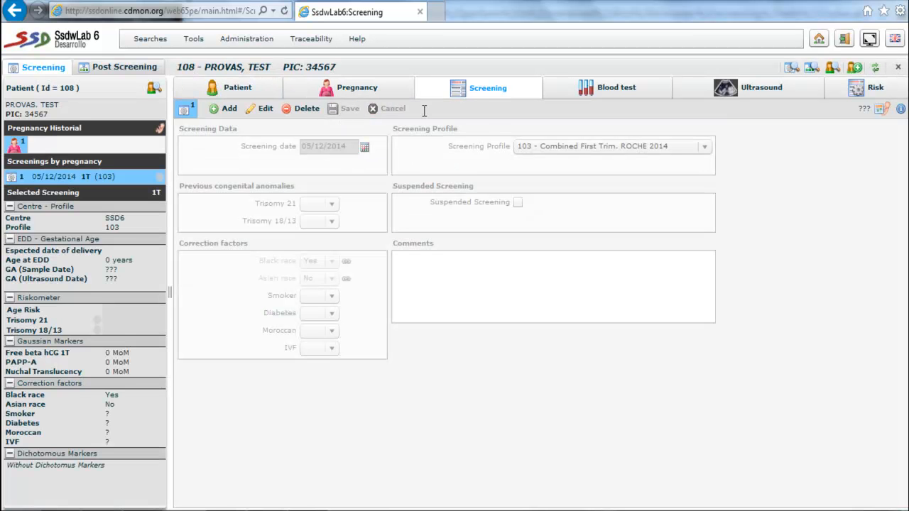
{"action": "mouse_move", "coordinate": [464, 263]}
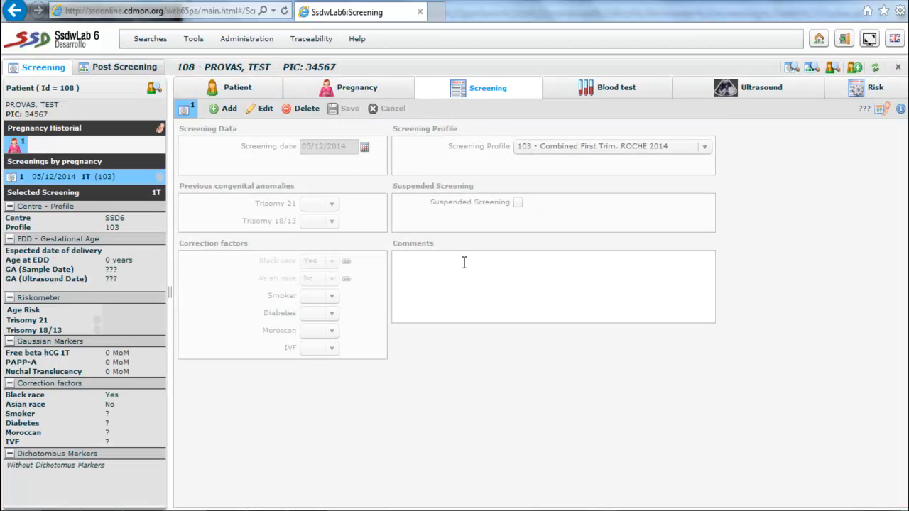
{"action": "left_click", "coordinate": [607, 87]}
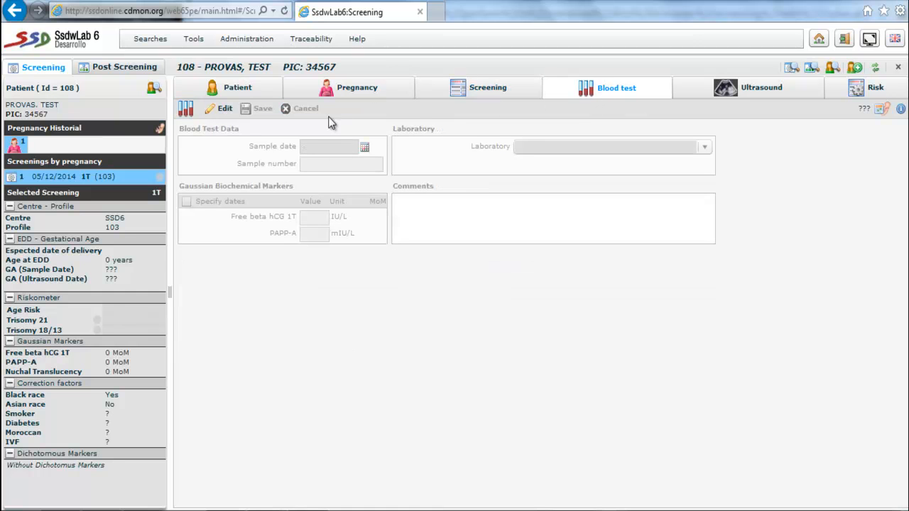
{"action": "left_click", "coordinate": [225, 108]}
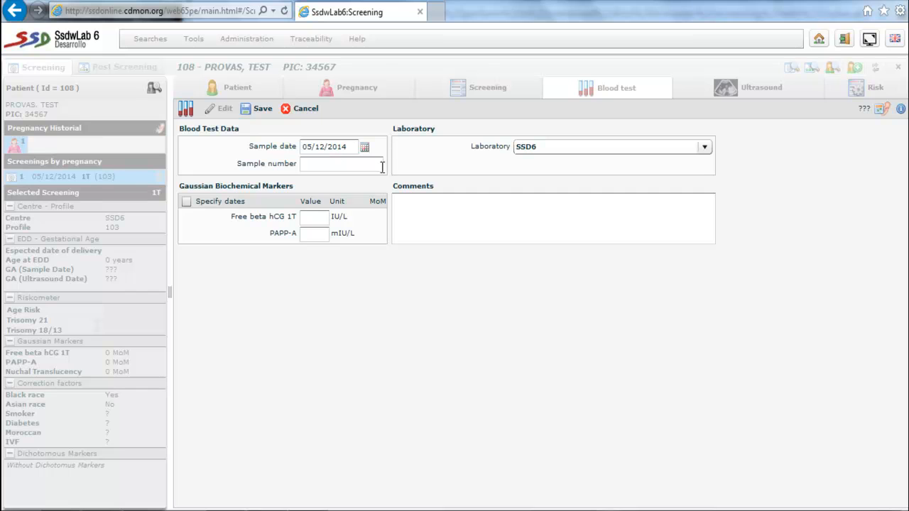
- Enter free beta hCG 25 and PAPP-A 2000 in the blood test
{"action": "left_click", "coordinate": [314, 216]}
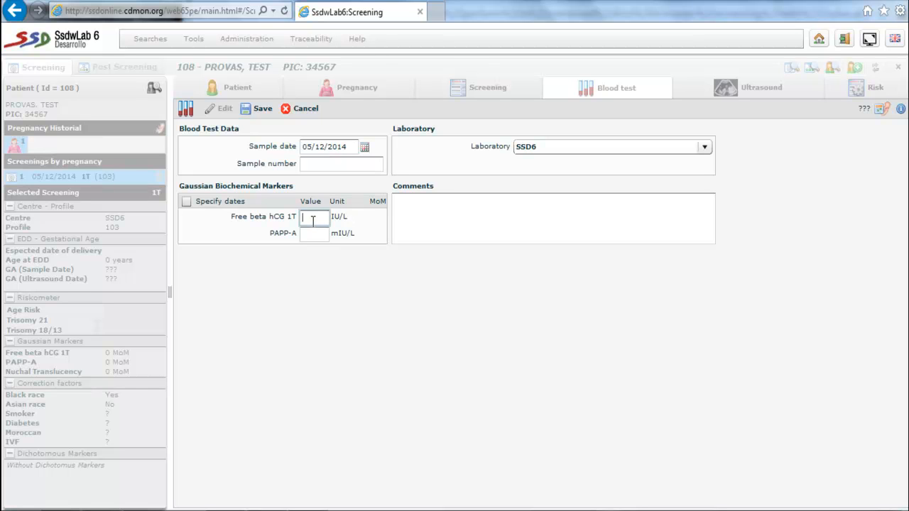
{"action": "type", "text": "2"}
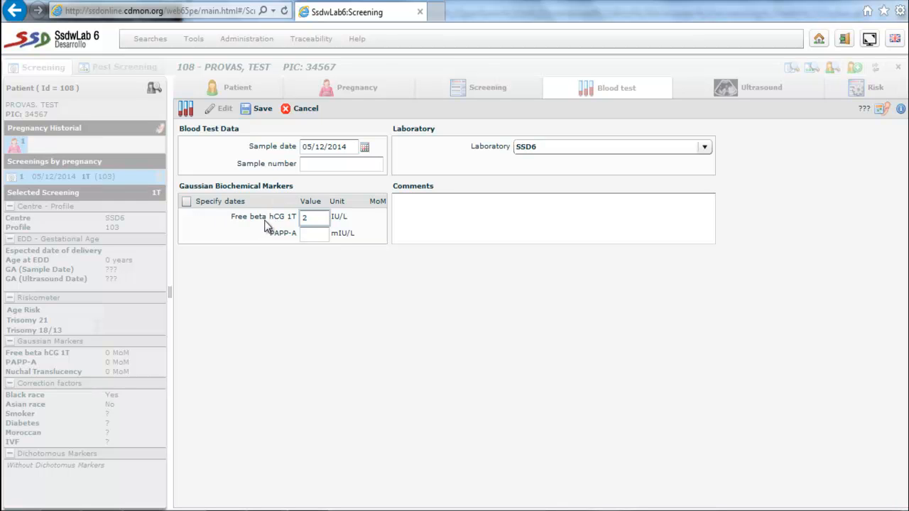
{"action": "type", "text": "5"}
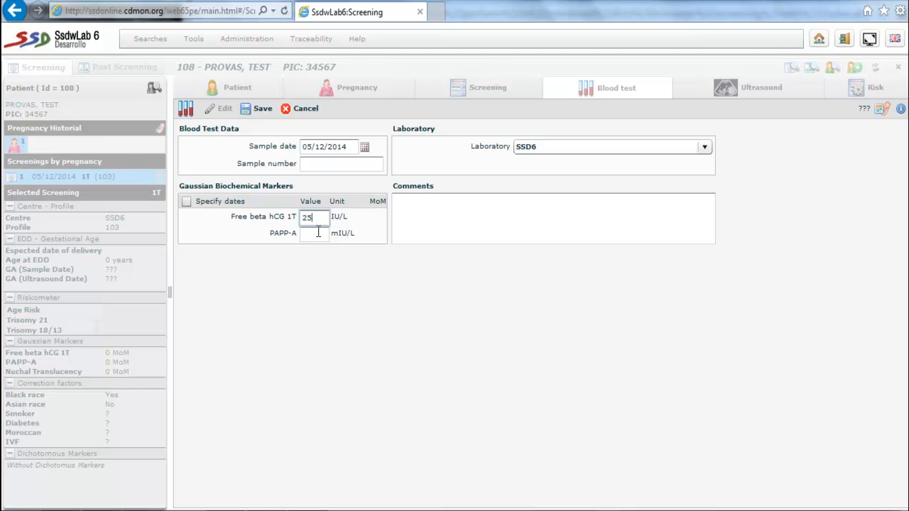
{"action": "type", "text": "2"}
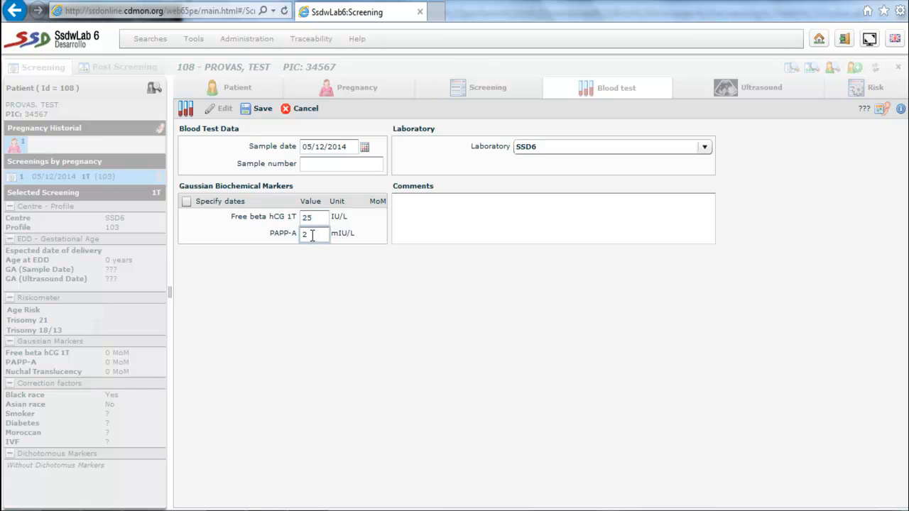
{"action": "type", "text": "000"}
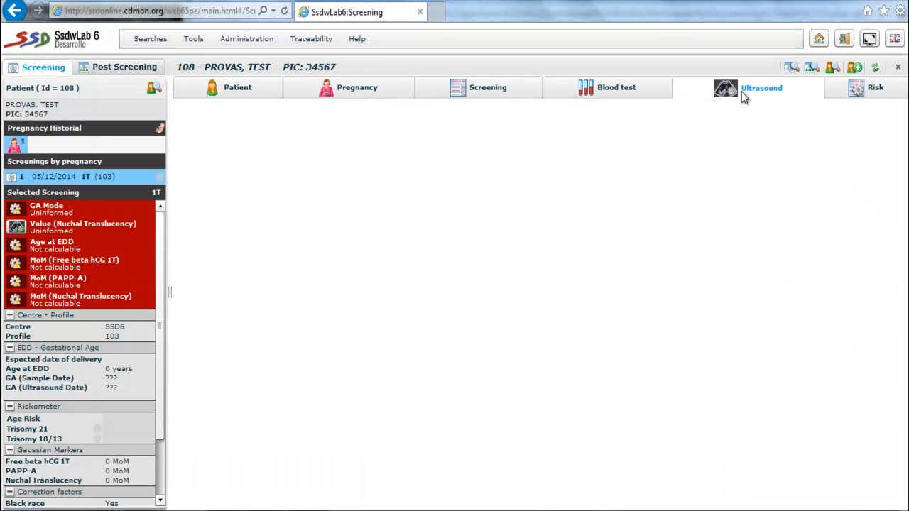
- Record ultrasound CRL 55 mm and nuchal translucency 2 mm, saving to compute risks
{"action": "left_click", "coordinate": [761, 88]}
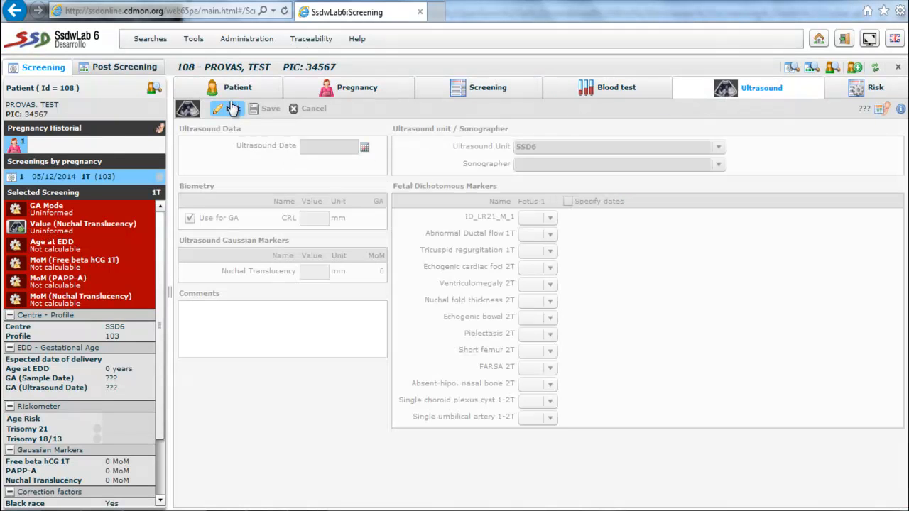
{"action": "left_click", "coordinate": [225, 108]}
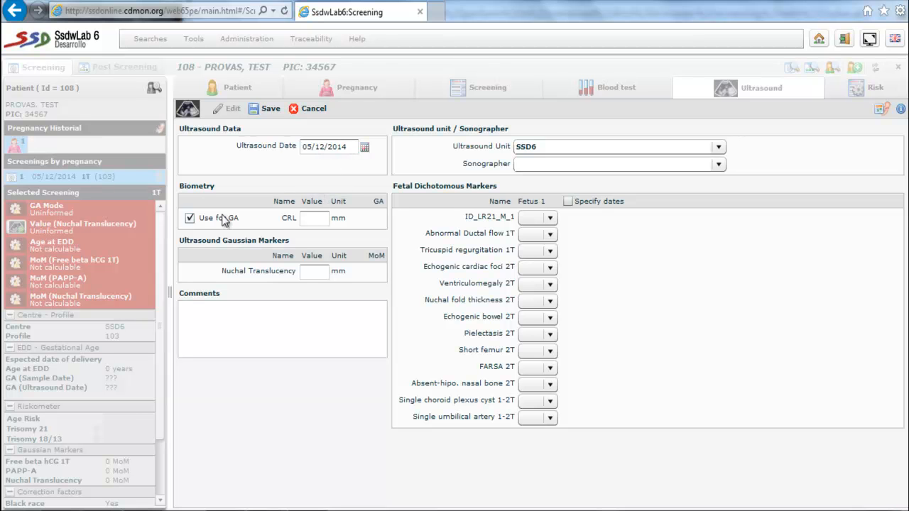
{"action": "left_click", "coordinate": [189, 218]}
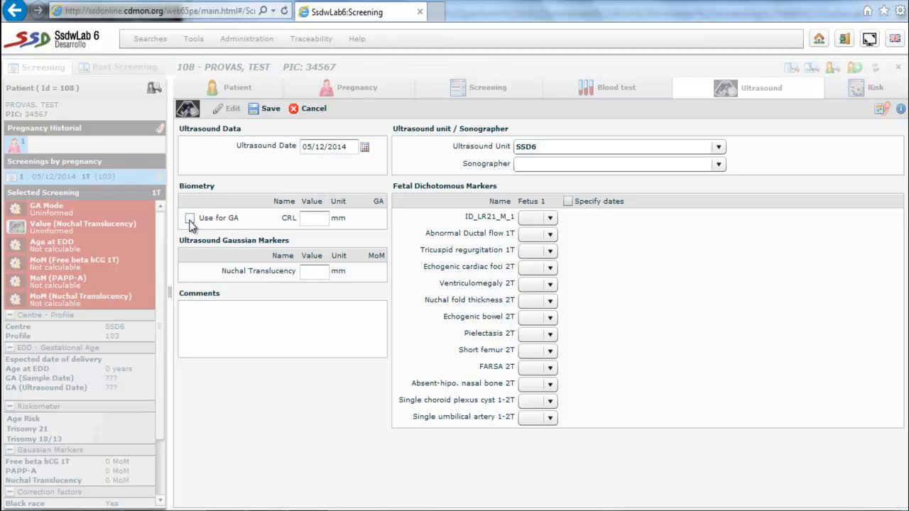
{"action": "left_click", "coordinate": [189, 219]}
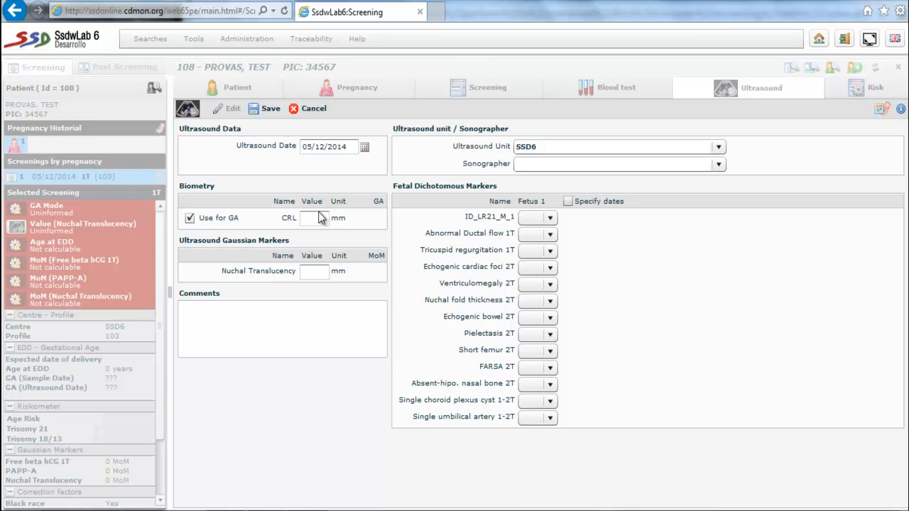
{"action": "type", "text": "55"}
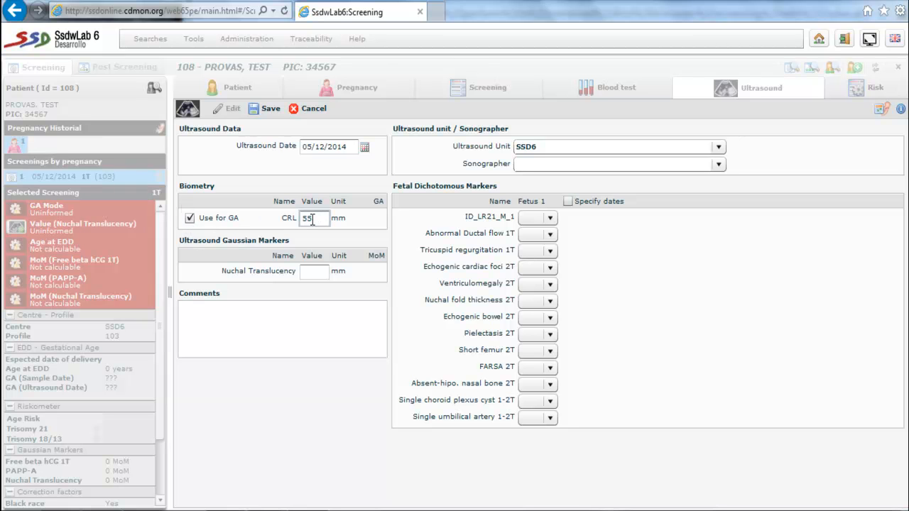
{"action": "left_click", "coordinate": [269, 108]}
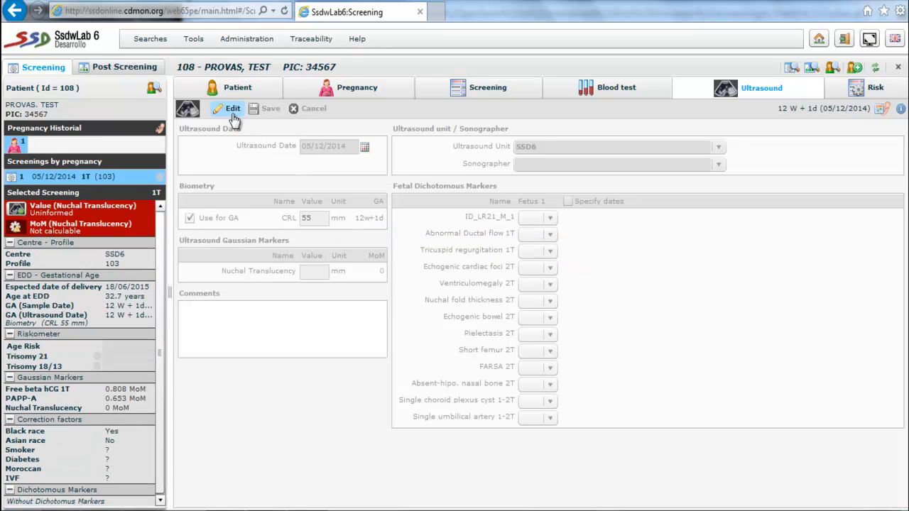
{"action": "left_click", "coordinate": [233, 108]}
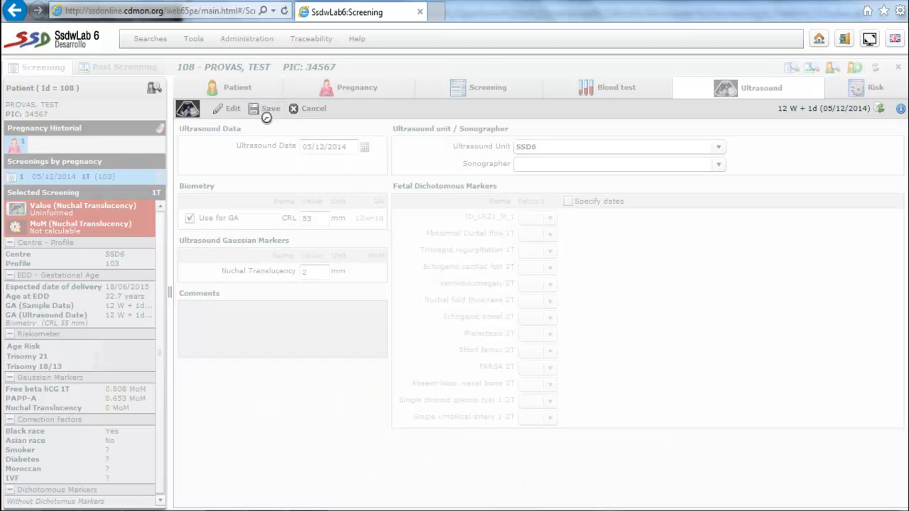
{"action": "left_click", "coordinate": [270, 108]}
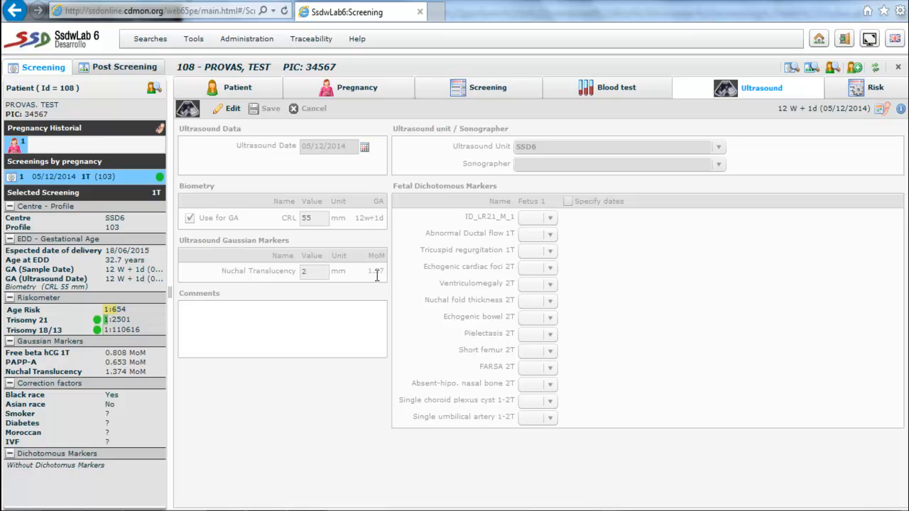
{"action": "mouse_move", "coordinate": [382, 289]}
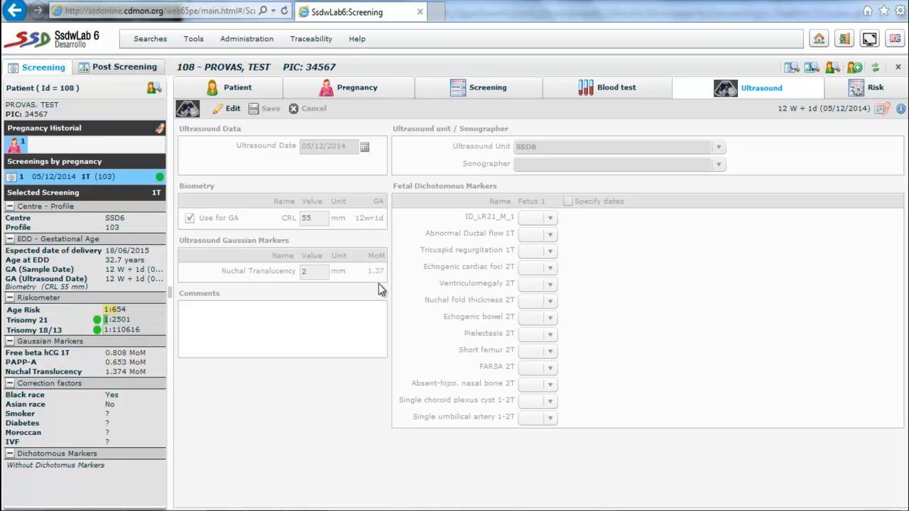
{"action": "mouse_move", "coordinate": [838, 93]}
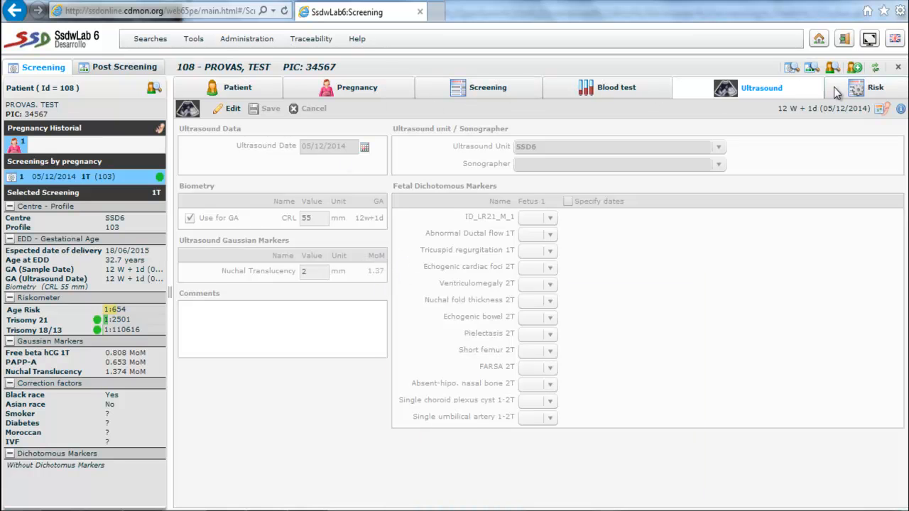
- Show the Risk tab with age risk 1:654 and Trisomy 21 risk 1:2501
{"action": "left_click", "coordinate": [875, 88]}
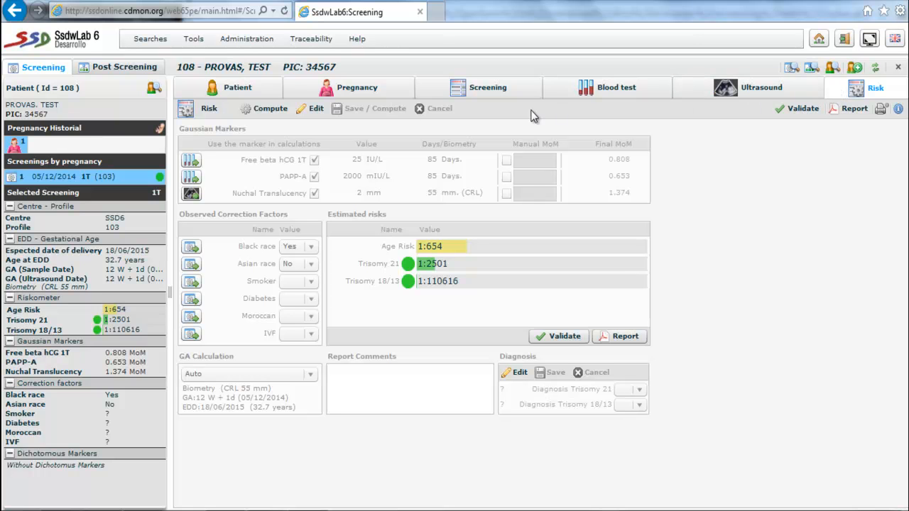
{"action": "mouse_move", "coordinate": [189, 137]}
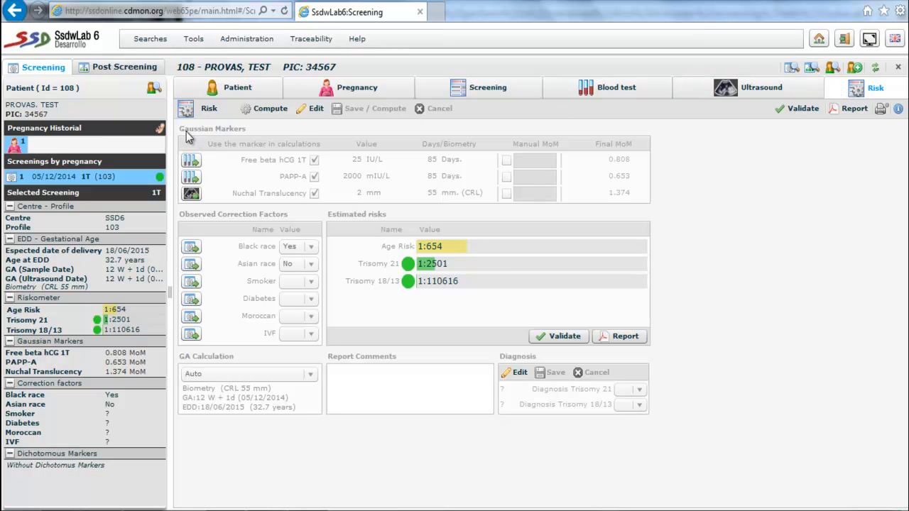
{"action": "mouse_move", "coordinate": [238, 138]}
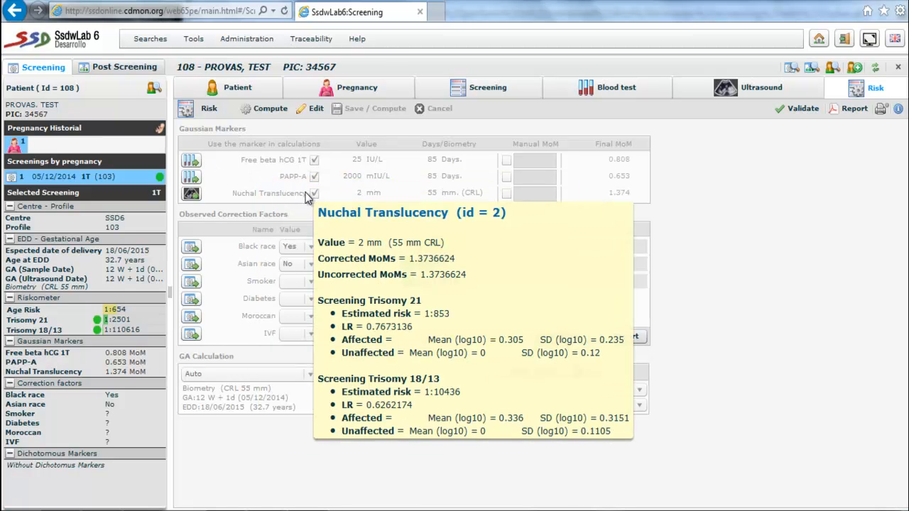
{"action": "mouse_move", "coordinate": [355, 176]}
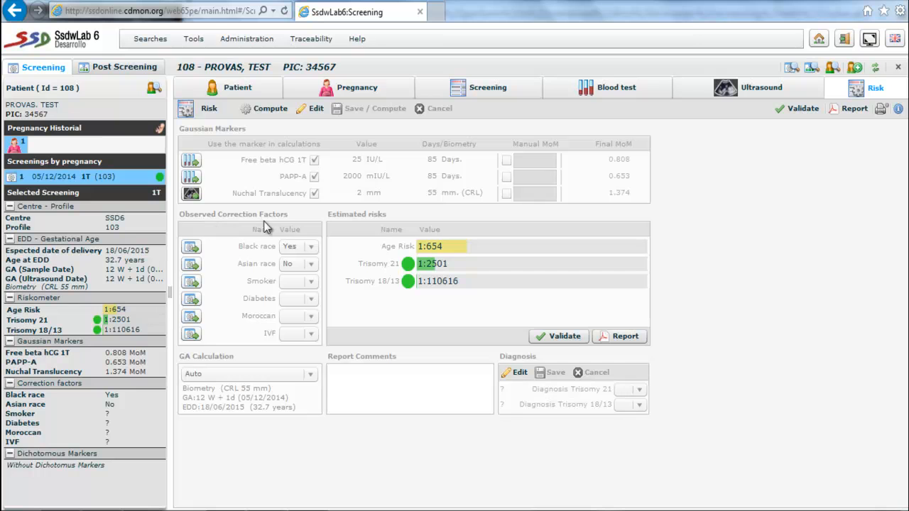
{"action": "mouse_move", "coordinate": [256, 246]}
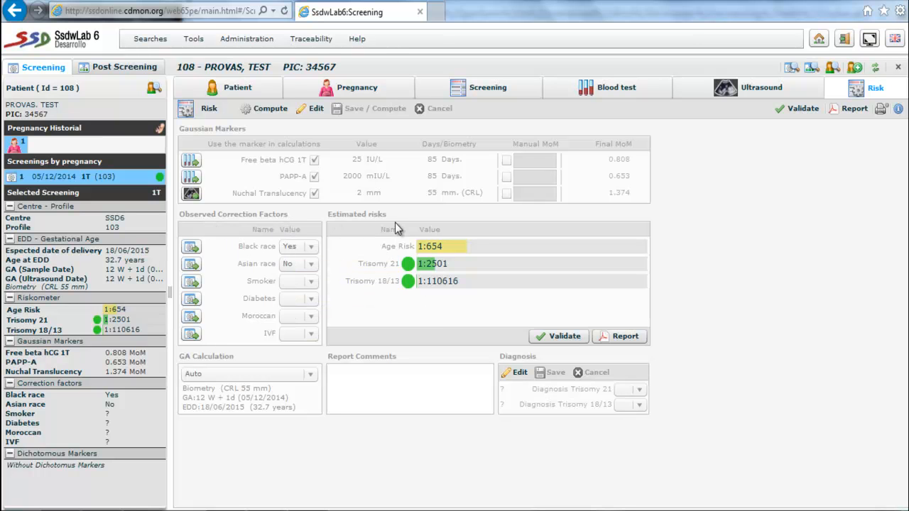
{"action": "mouse_move", "coordinate": [407, 252]}
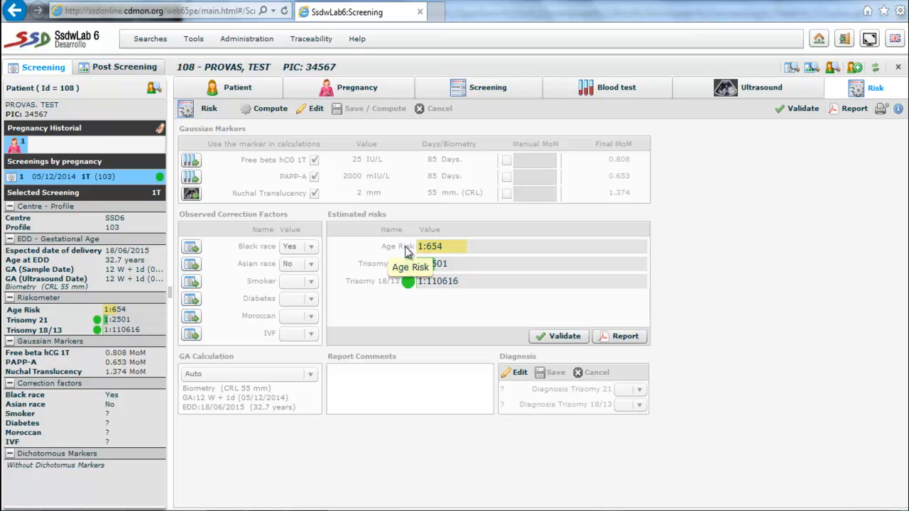
{"action": "mouse_move", "coordinate": [348, 287]}
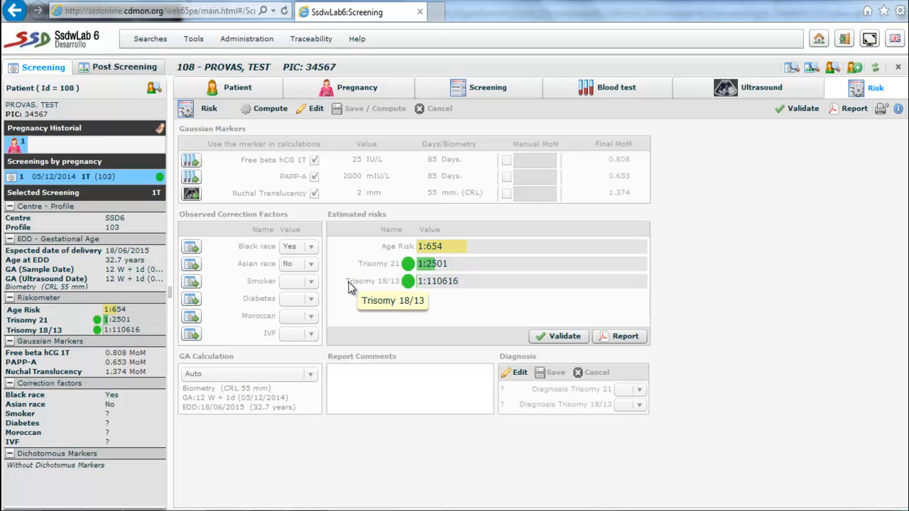
{"action": "mouse_move", "coordinate": [404, 287]}
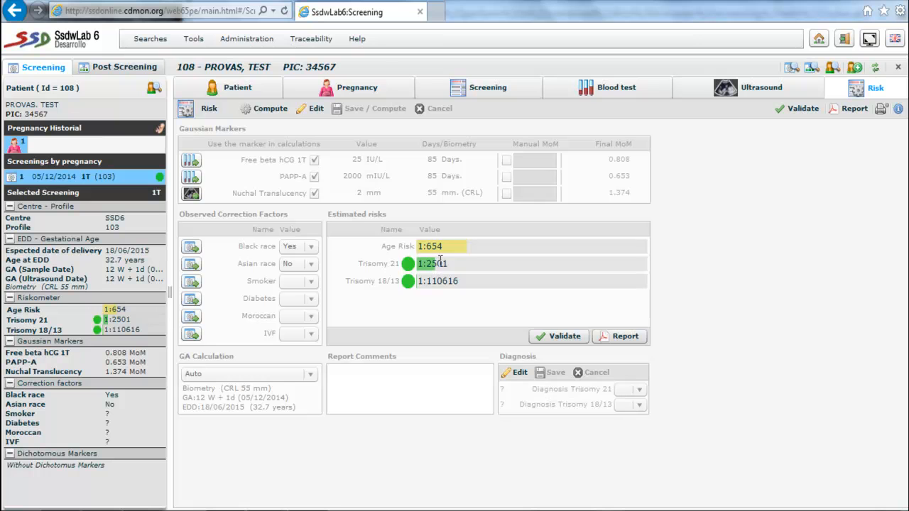
{"action": "mouse_move", "coordinate": [277, 291]}
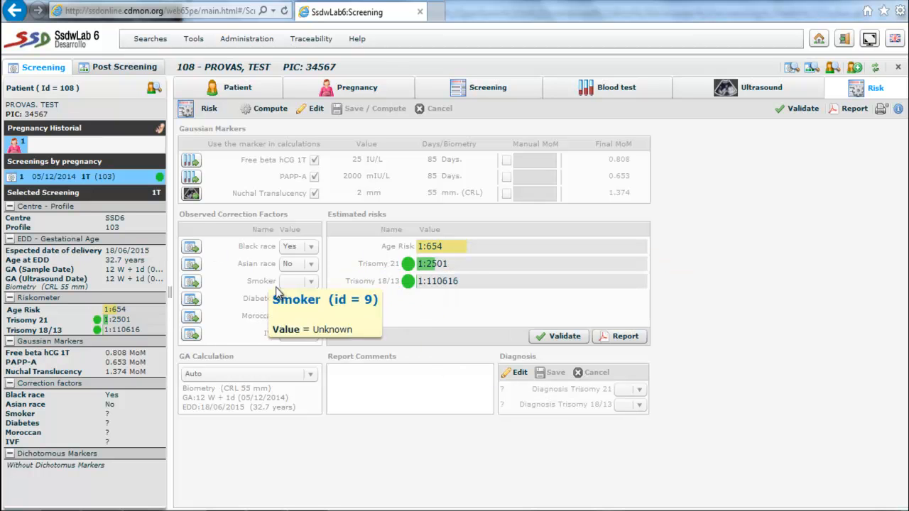
{"action": "mouse_move", "coordinate": [182, 362]}
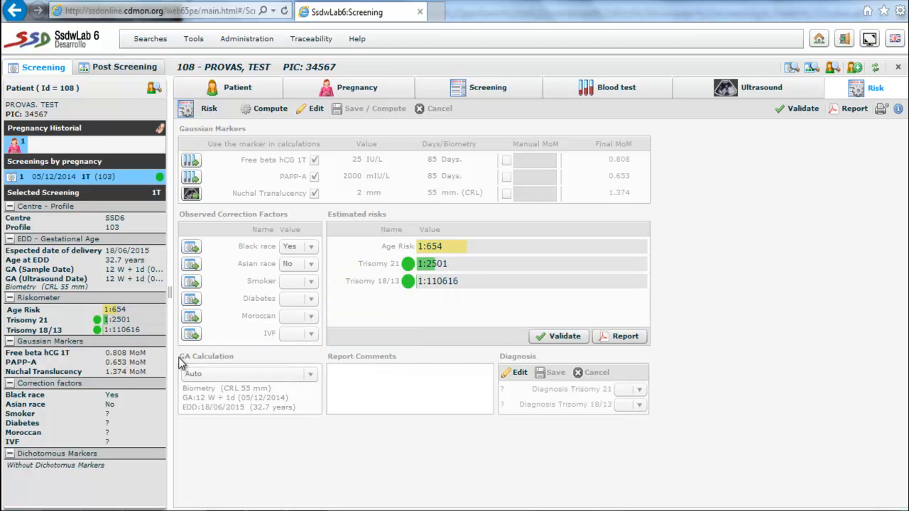
{"action": "mouse_move", "coordinate": [245, 366]}
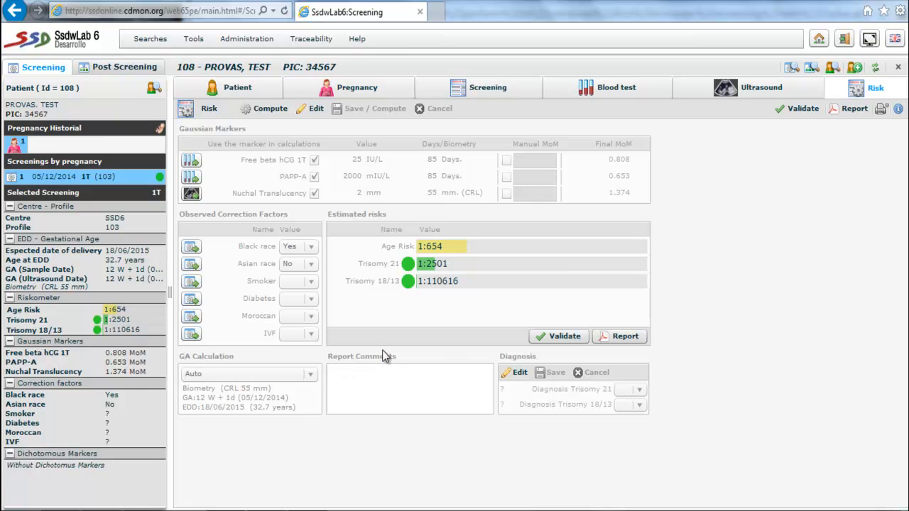
{"action": "mouse_move", "coordinate": [515, 372]}
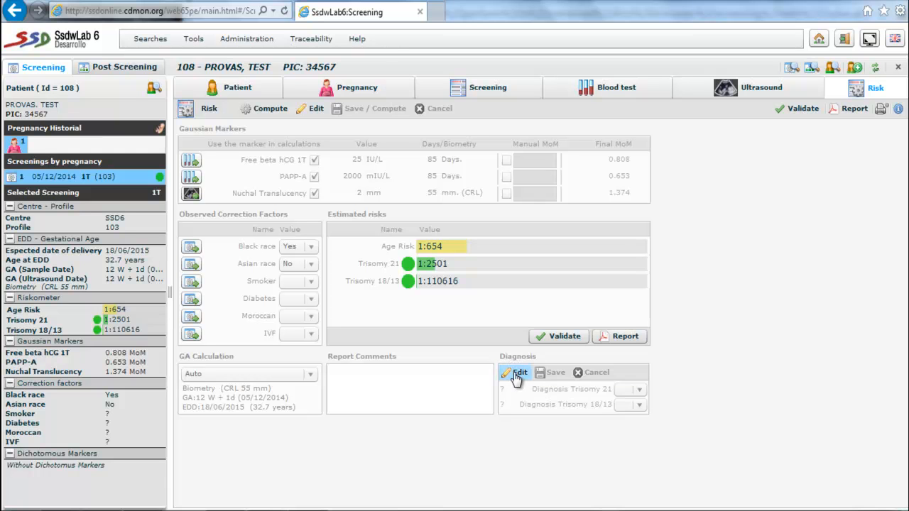
{"action": "mouse_move", "coordinate": [517, 373]}
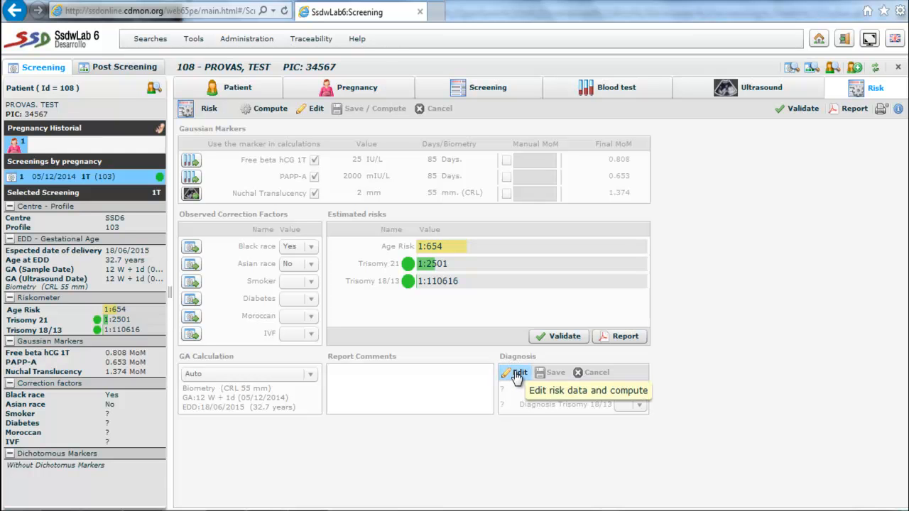
{"action": "left_click", "coordinate": [519, 372]}
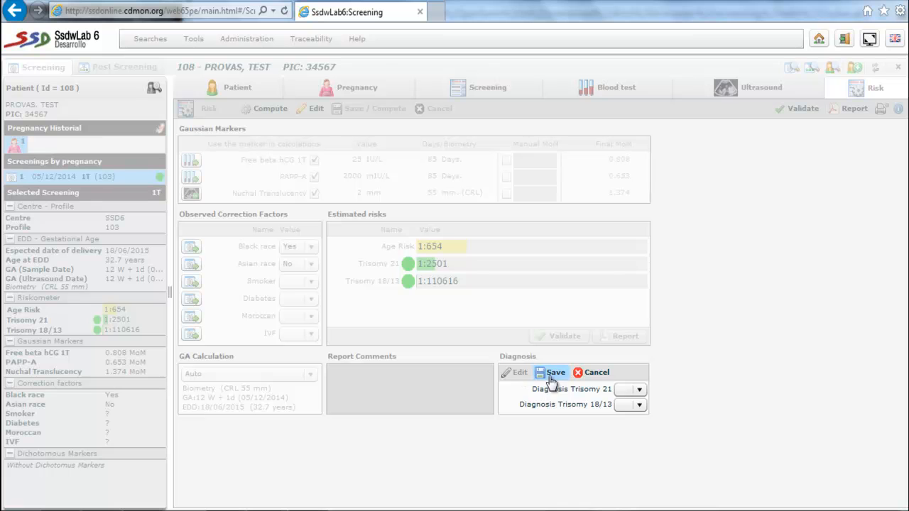
{"action": "left_click", "coordinate": [638, 389]}
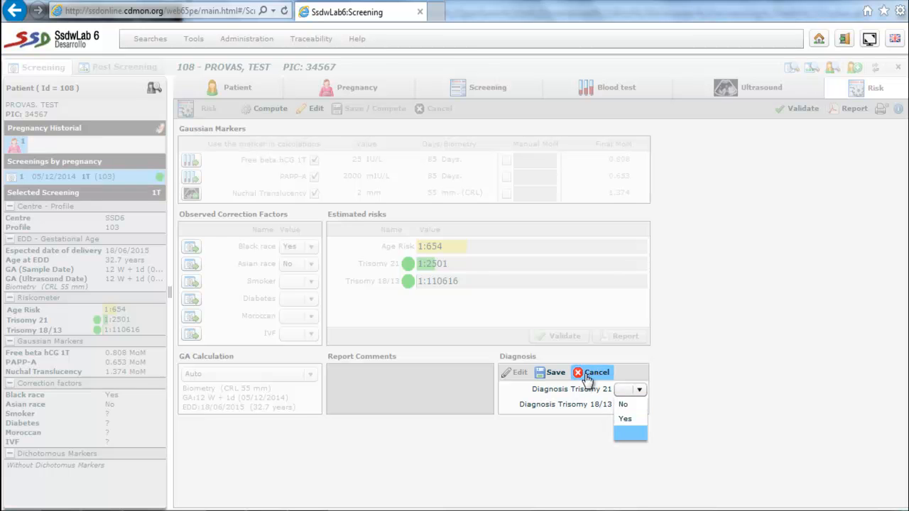
{"action": "left_click", "coordinate": [596, 372]}
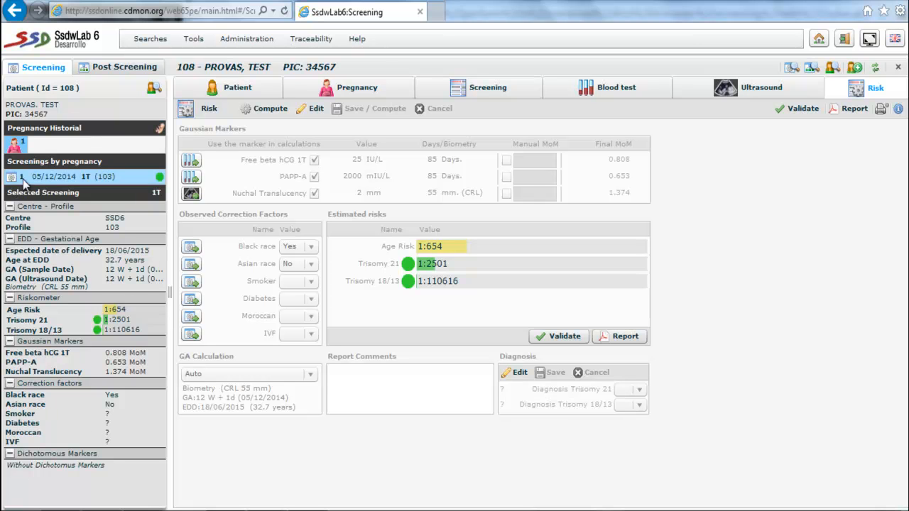
- Validate the screening's computed risks in the Estimated risks panel
{"action": "left_click", "coordinate": [45, 206]}
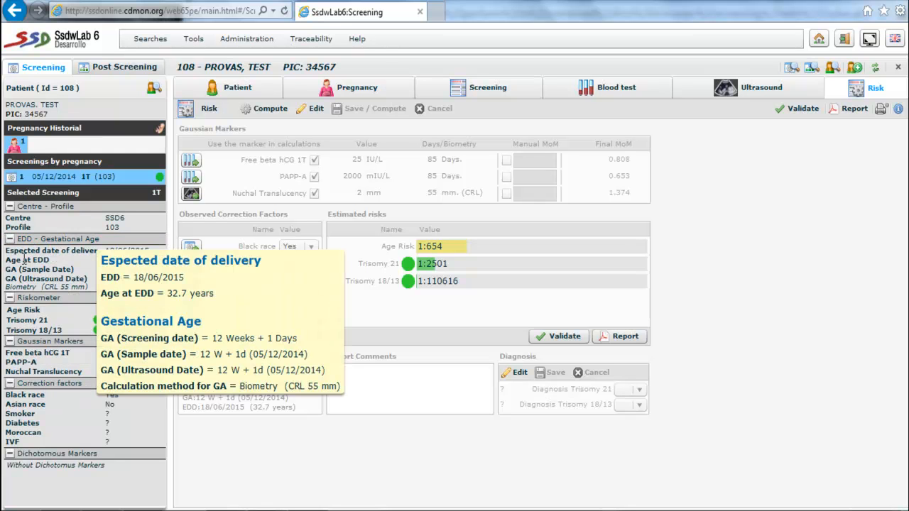
{"action": "left_click", "coordinate": [50, 341]}
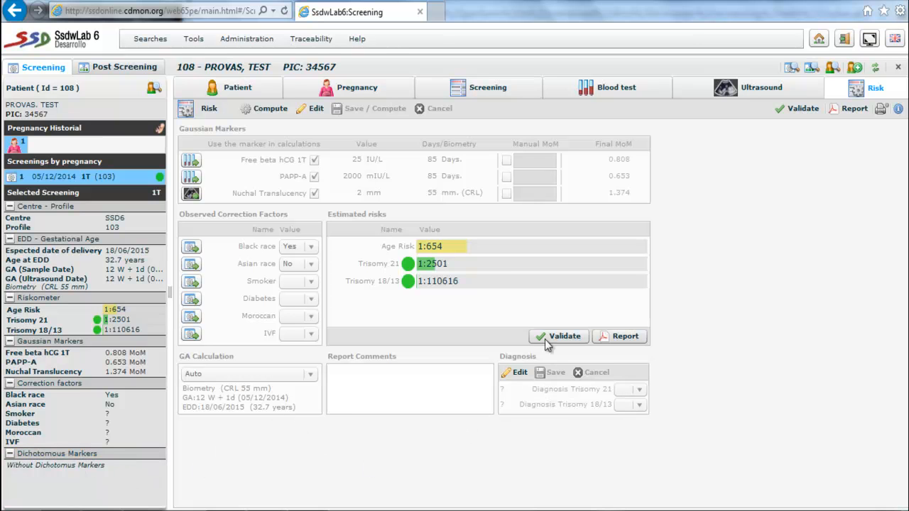
{"action": "mouse_move", "coordinate": [562, 336]}
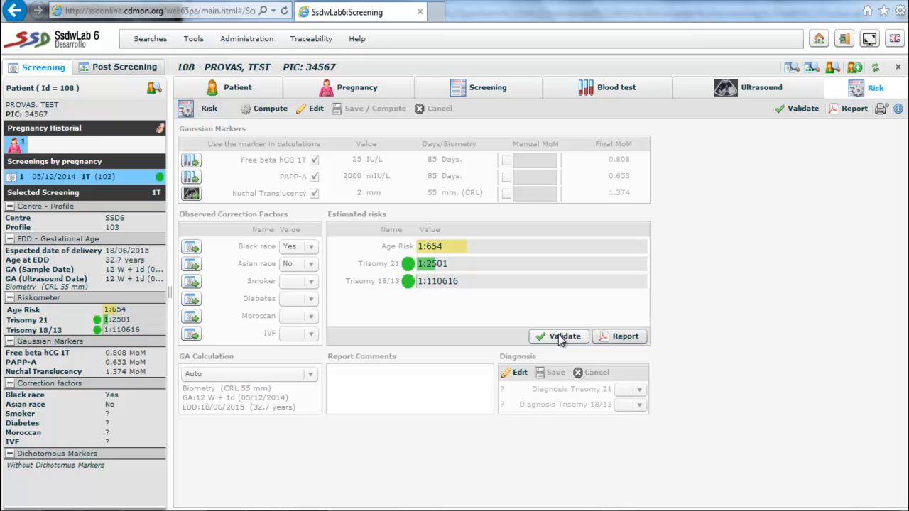
{"action": "left_click", "coordinate": [561, 336]}
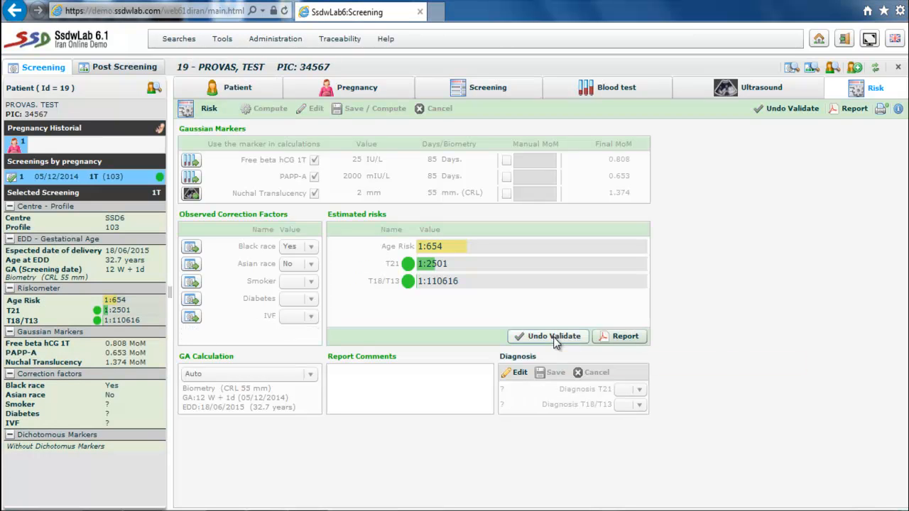
{"action": "mouse_move", "coordinate": [626, 336]}
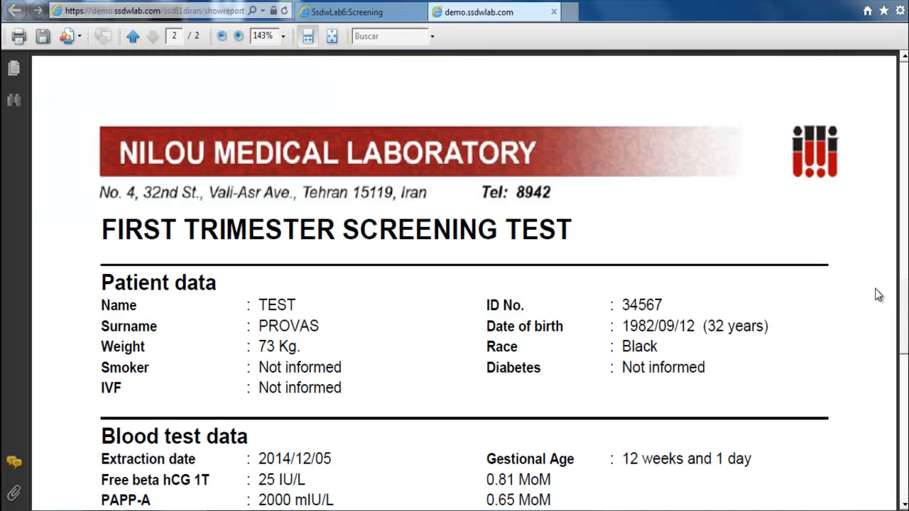
{"action": "scroll", "scroll_direction": "down", "scroll_amount": 3}
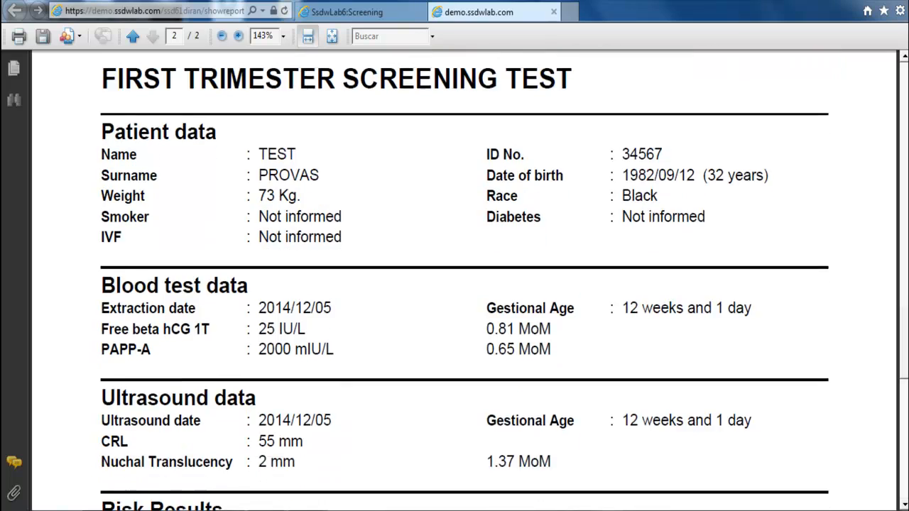
{"action": "scroll", "scroll_direction": "down", "scroll_amount": 3}
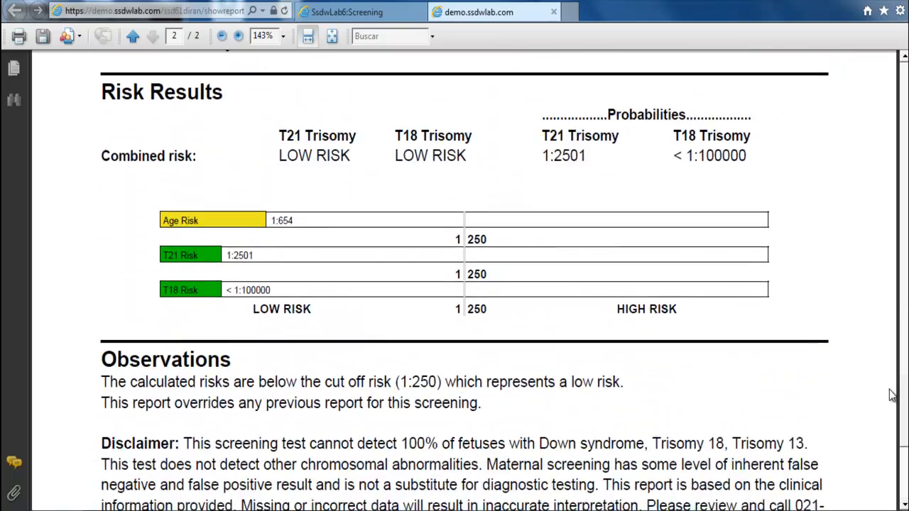
{"action": "mouse_move", "coordinate": [602, 261]}
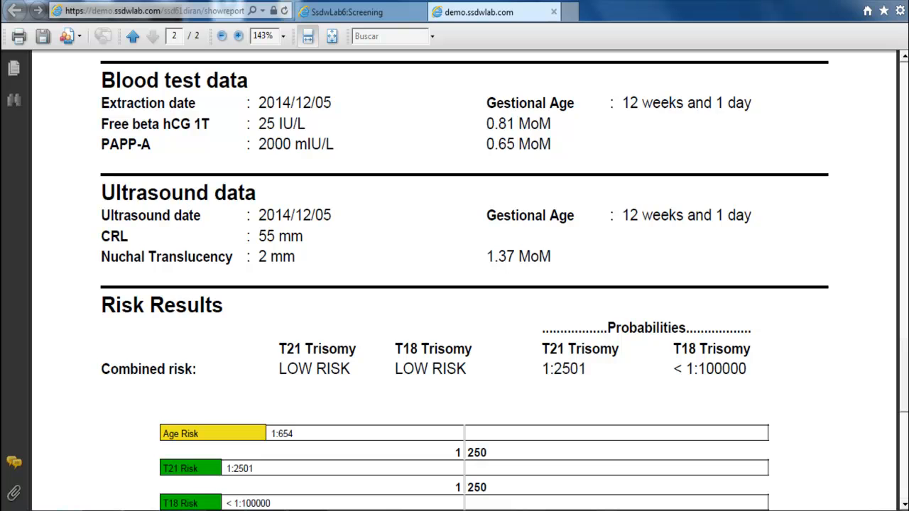
{"action": "mouse_move", "coordinate": [814, 394]}
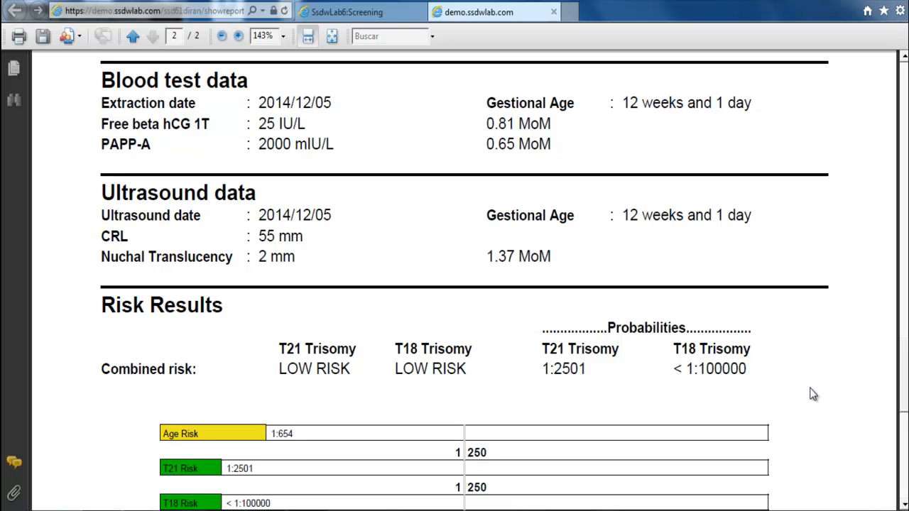
{"action": "mouse_move", "coordinate": [394, 293]}
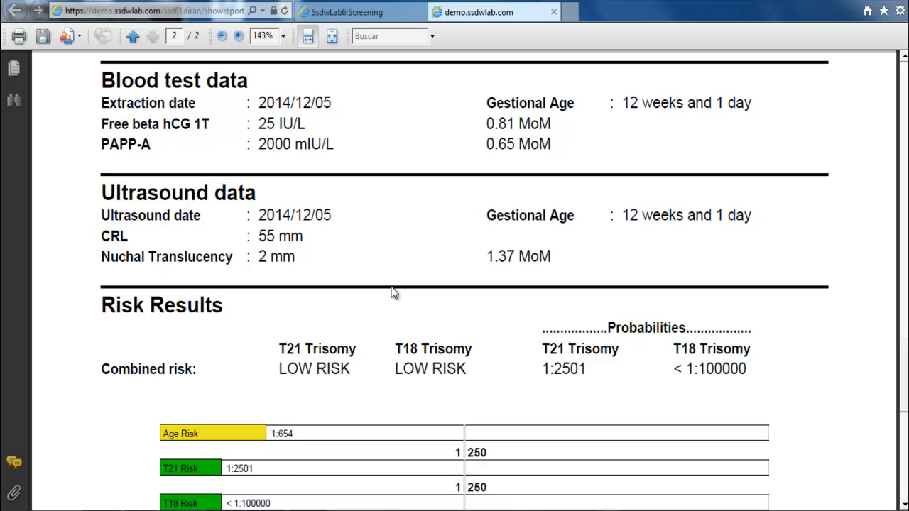
{"action": "mouse_move", "coordinate": [414, 414]}
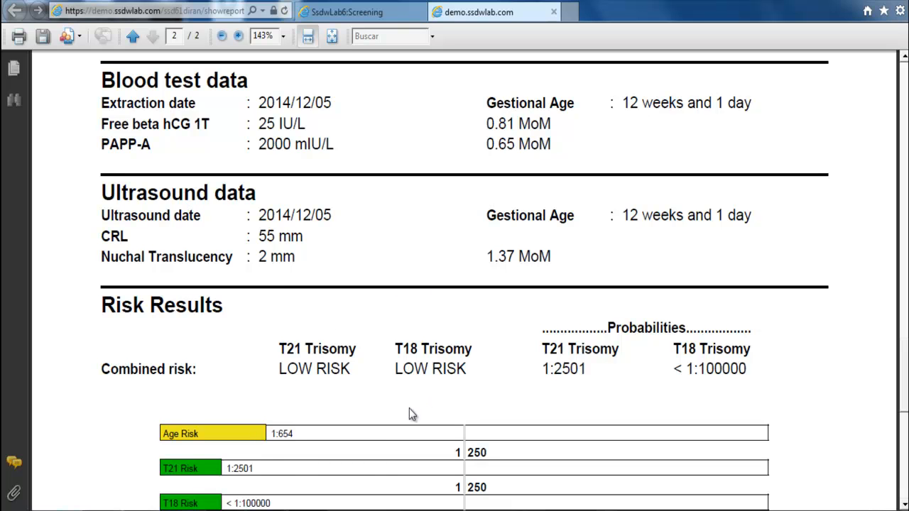